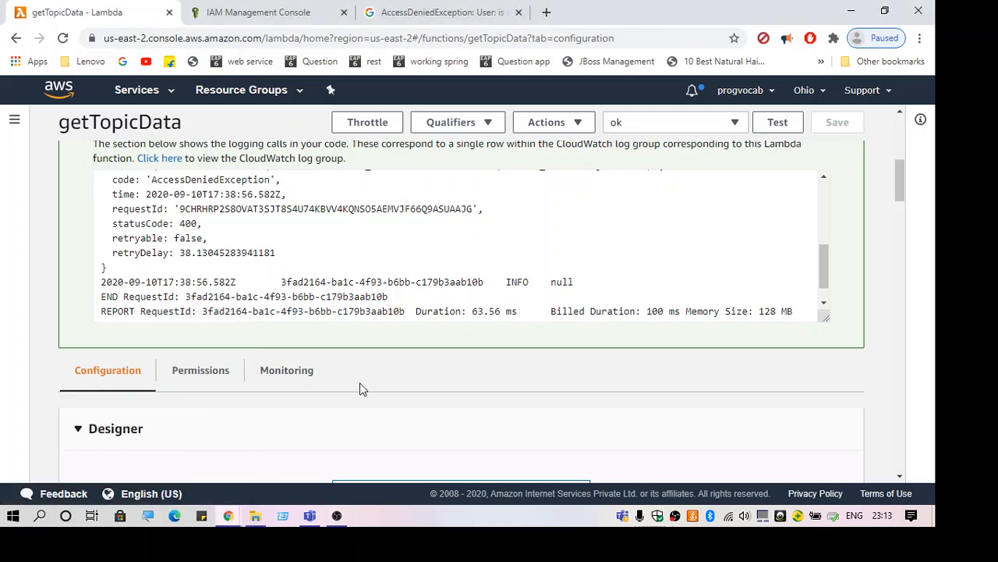
mouse_move(559, 409)
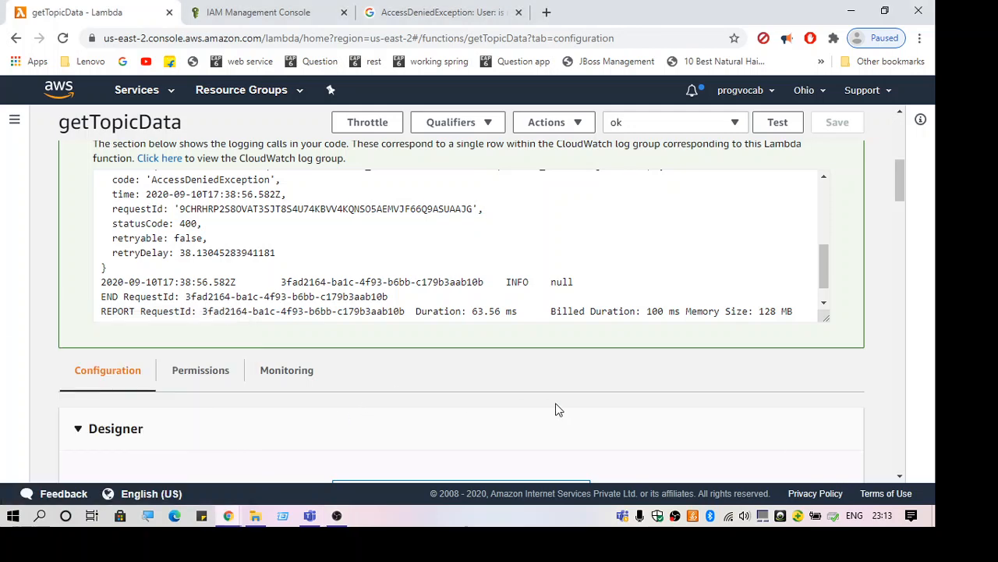
mouse_move(483, 373)
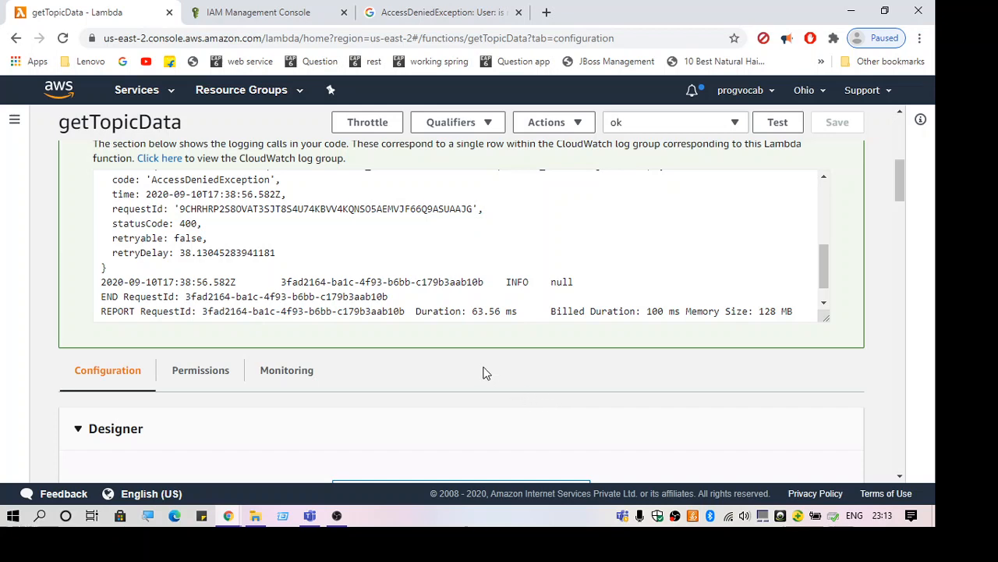
Step: Review the access-denied error in the log, noting the denied action and the Topic_Details table
scroll(up, 3)
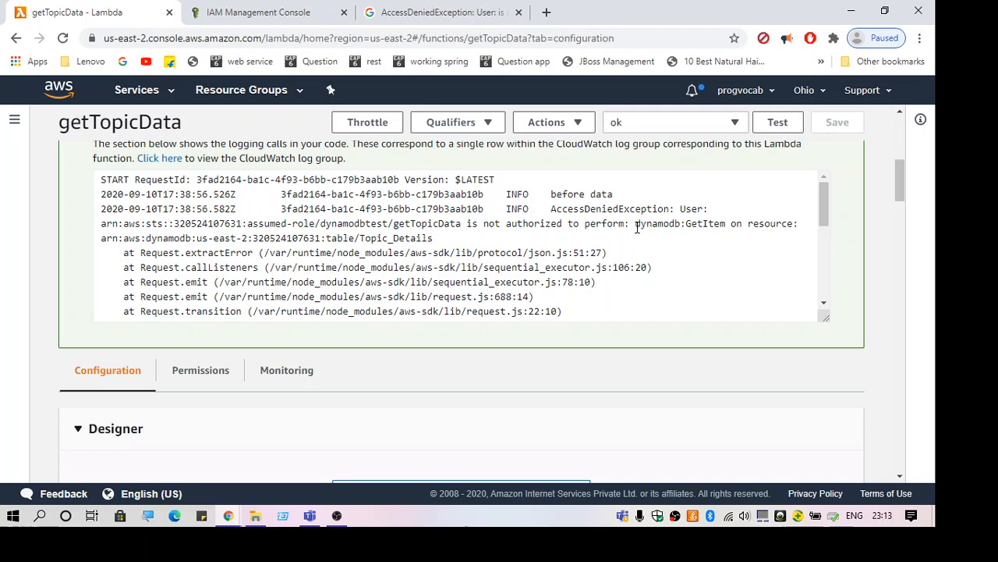
mouse_move(378, 289)
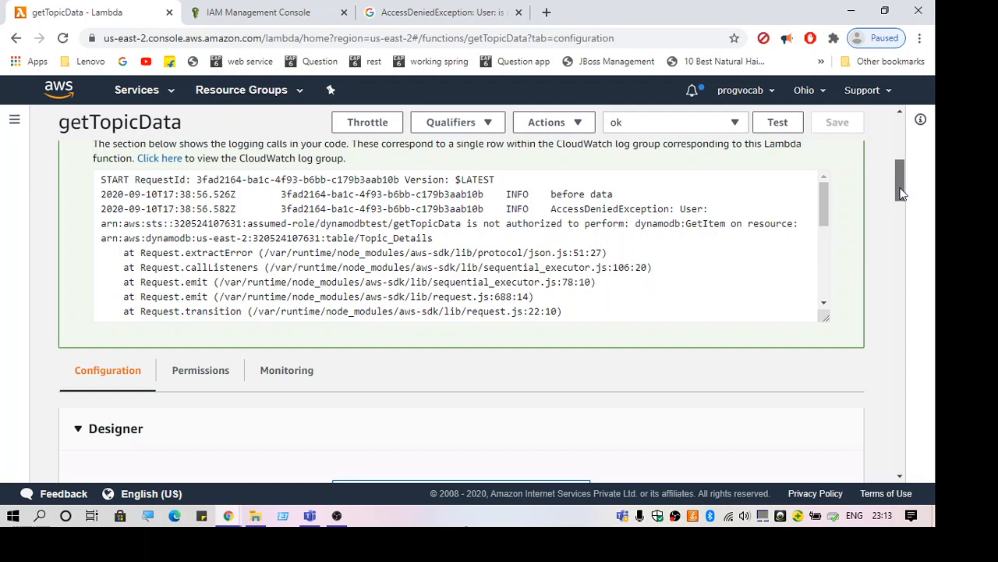
scroll(down, 3)
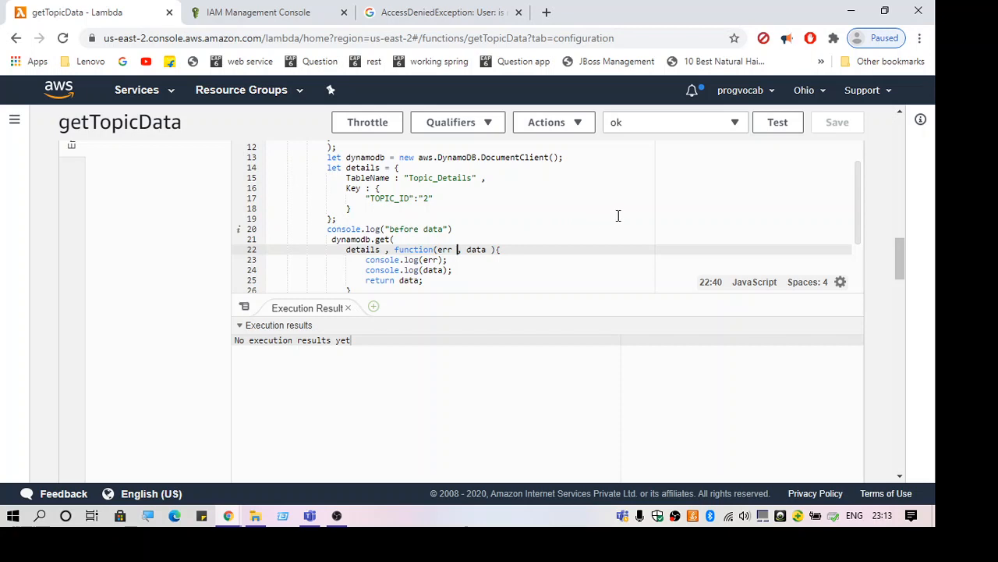
scroll(up, 3)
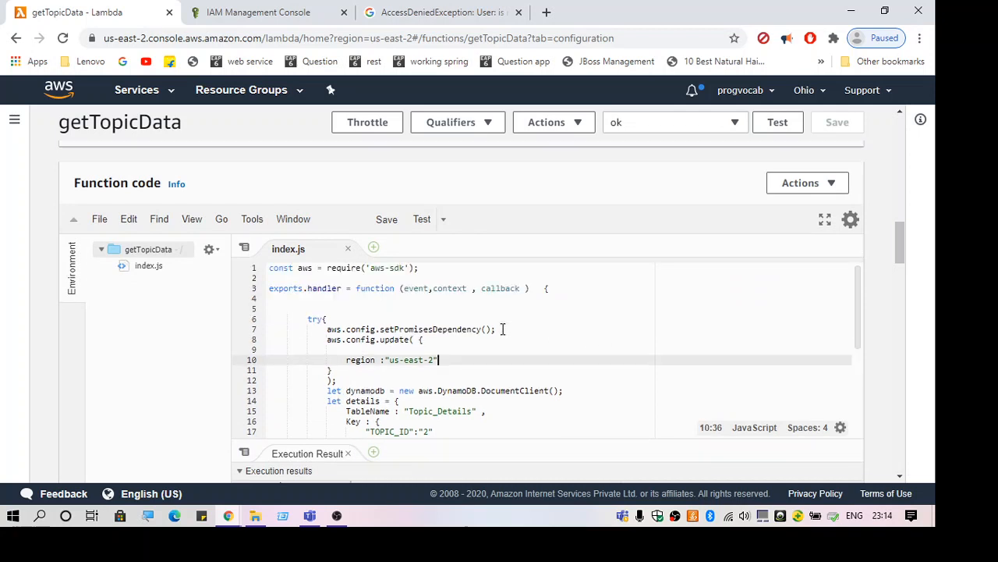
scroll(down, 3)
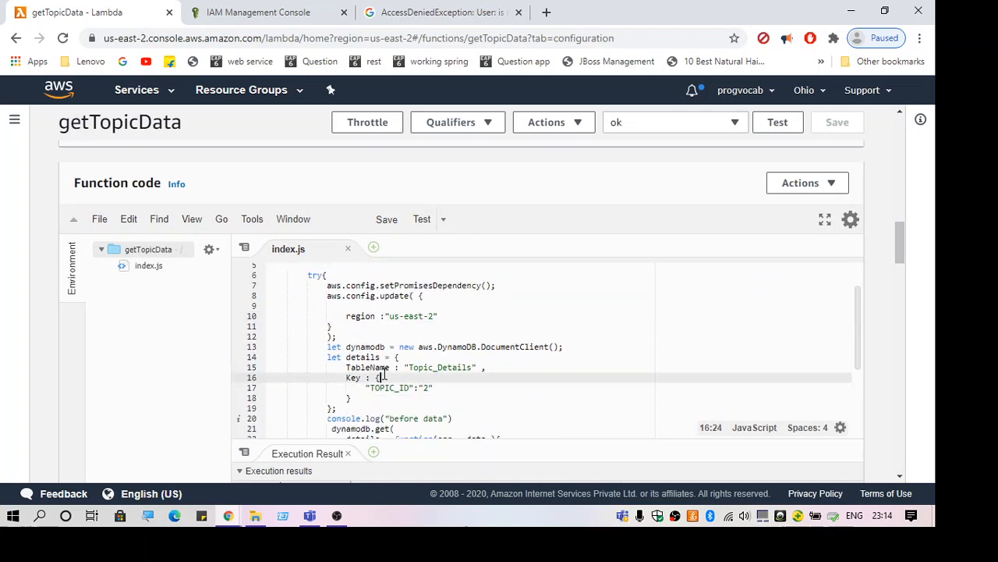
scroll(down, 3)
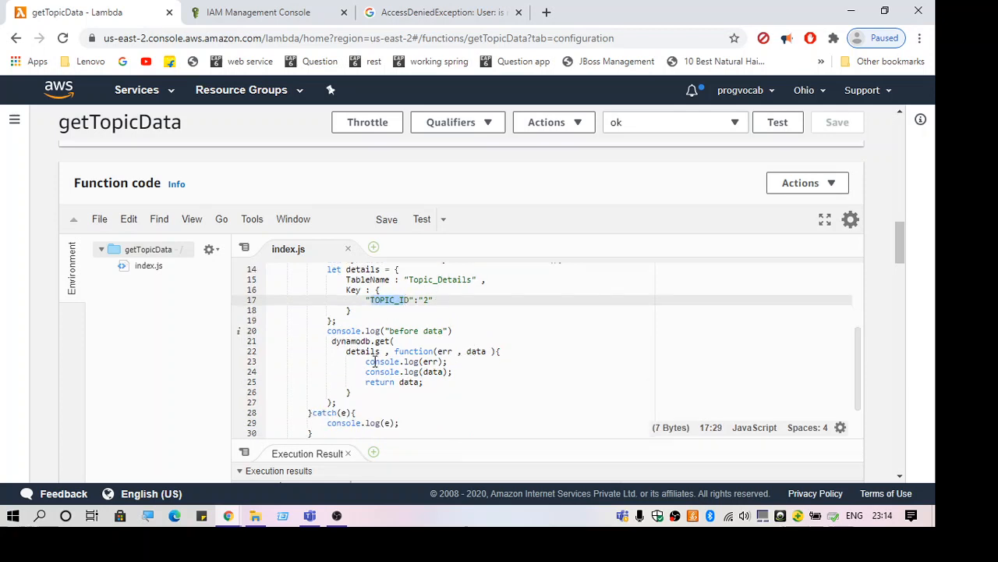
scroll(down, 3)
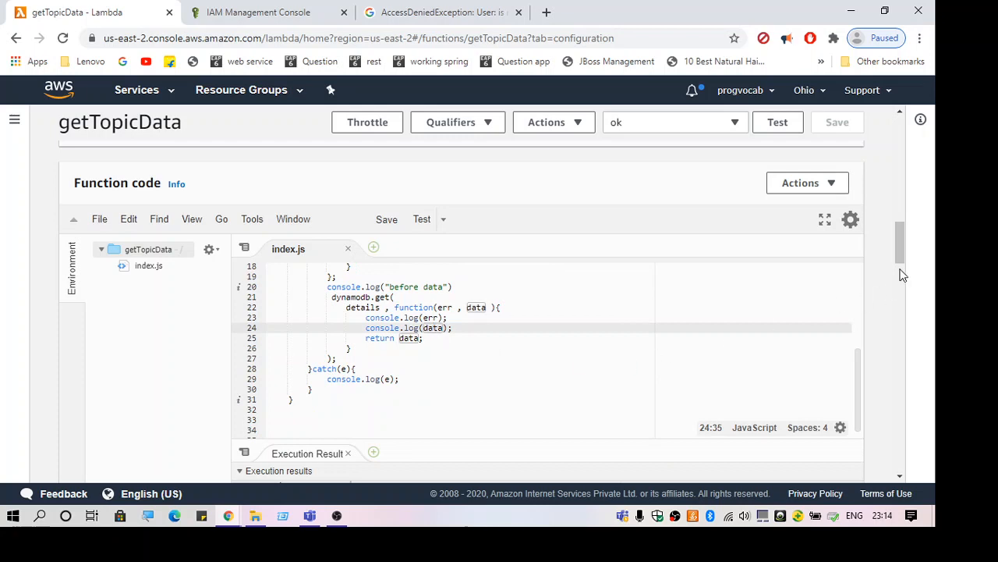
scroll(down, 3)
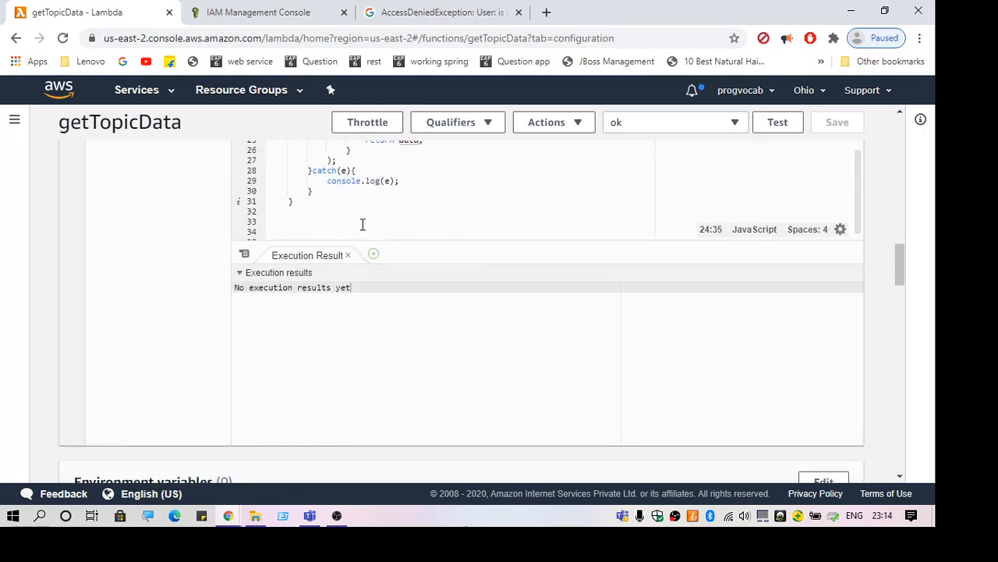
scroll(up, 3)
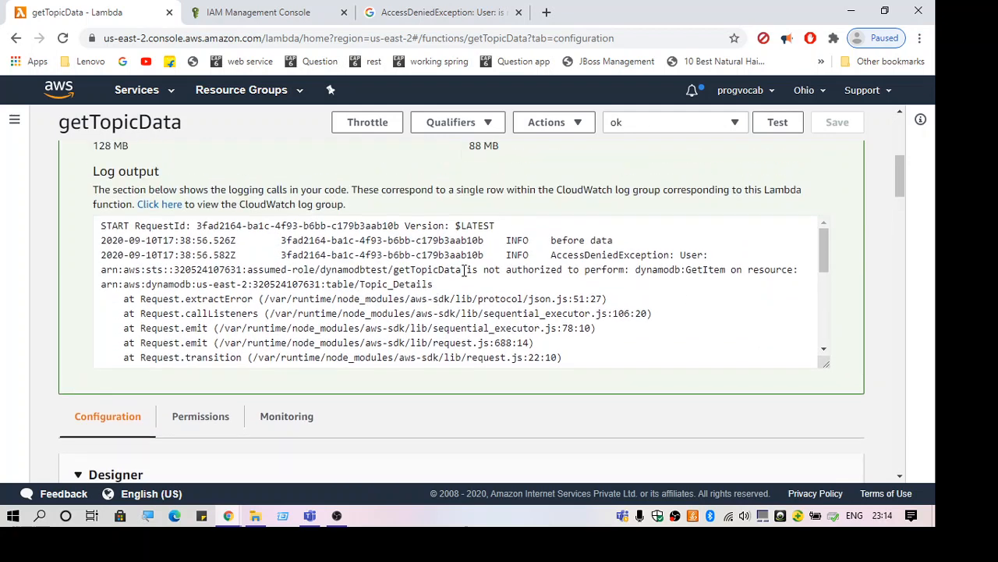
click(461, 269)
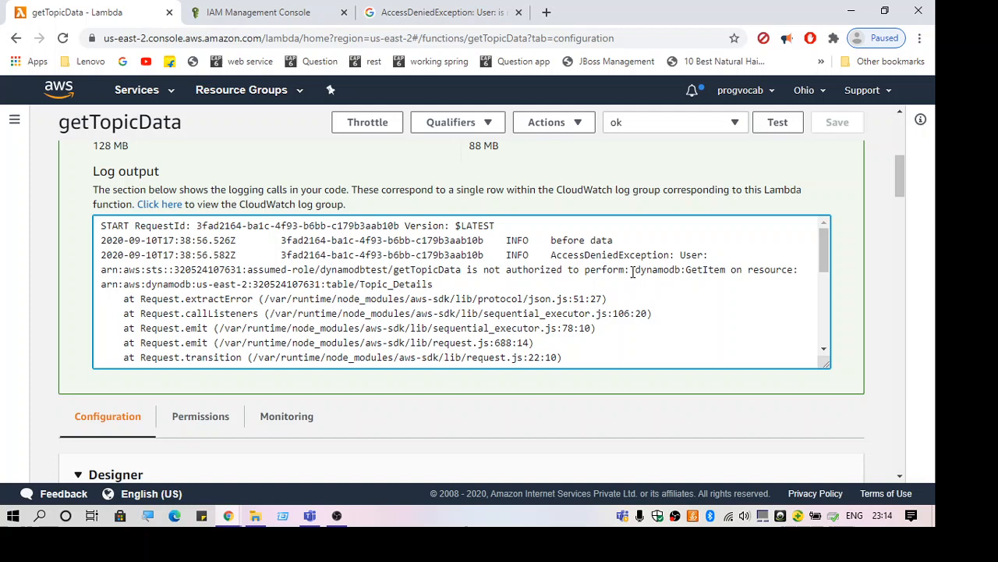
double_click(662, 269)
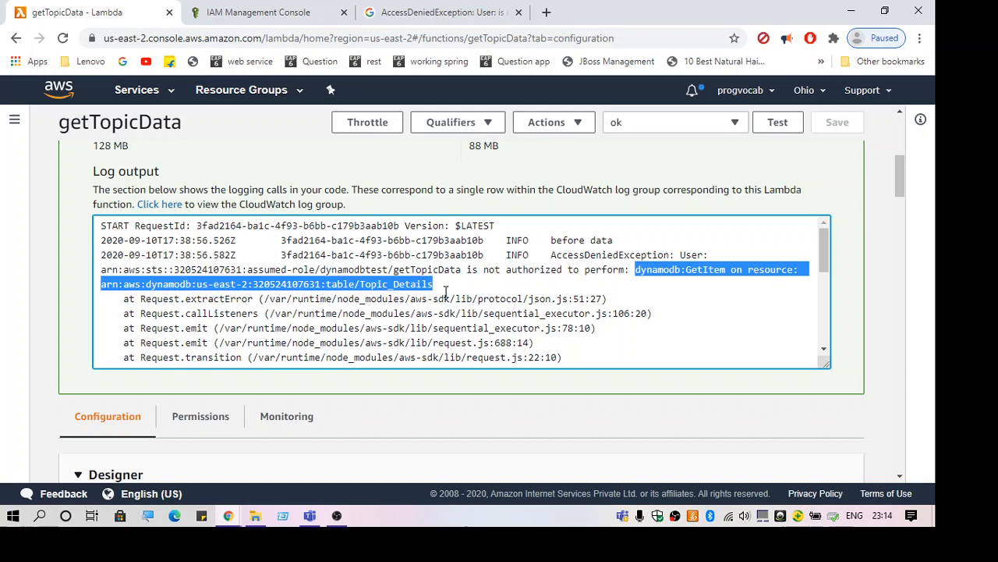
click(362, 284)
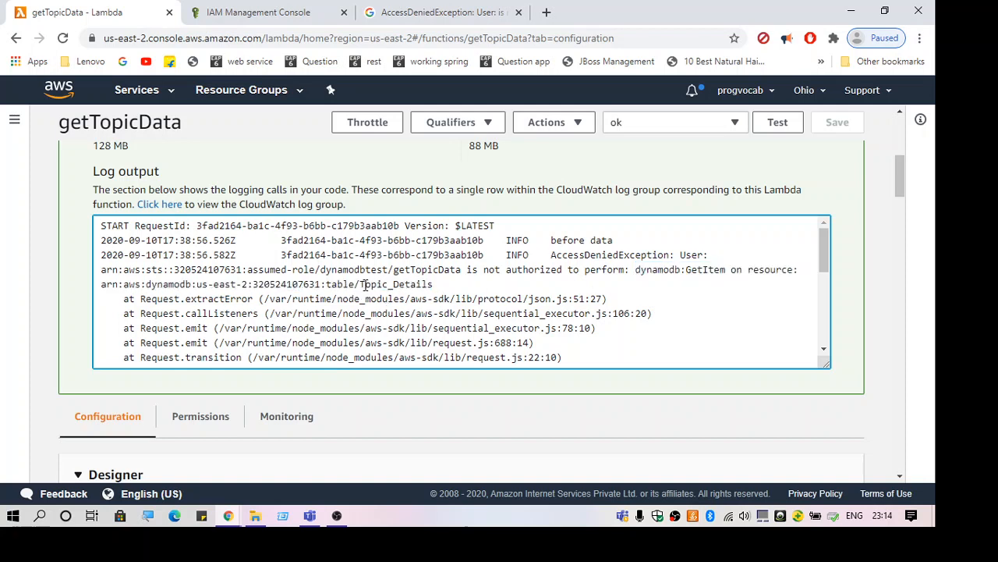
double_click(398, 284)
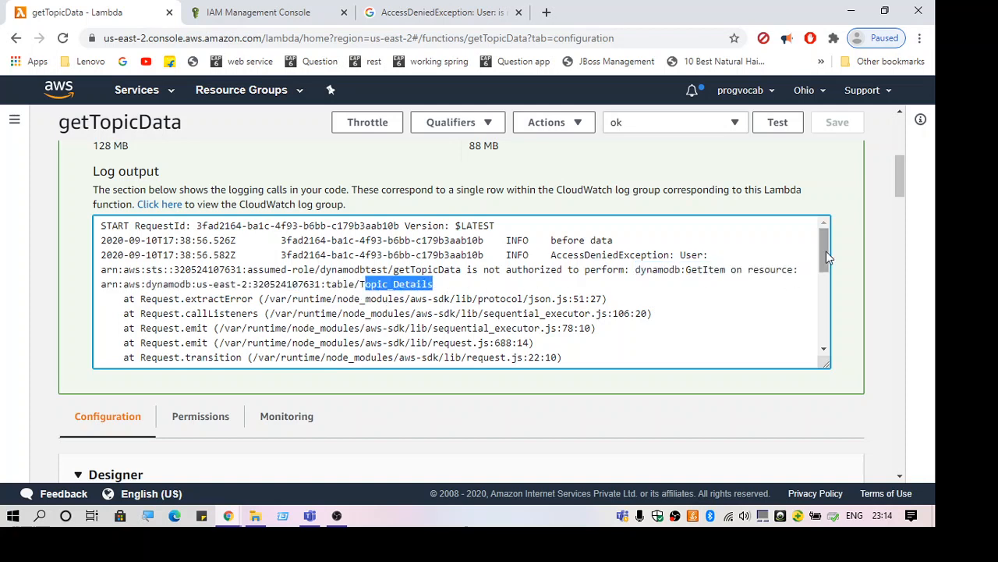
scroll(down, 3)
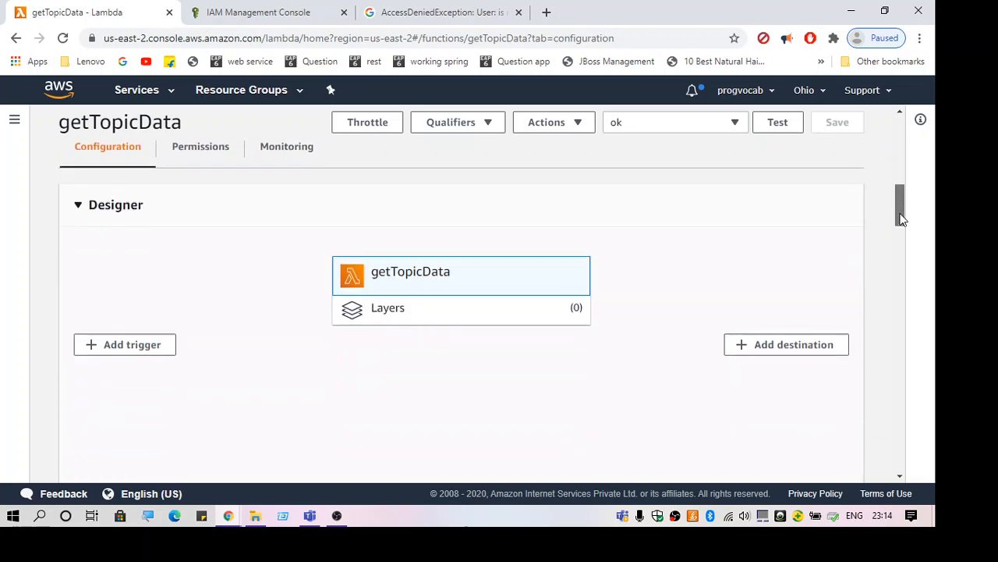
mouse_move(349, 226)
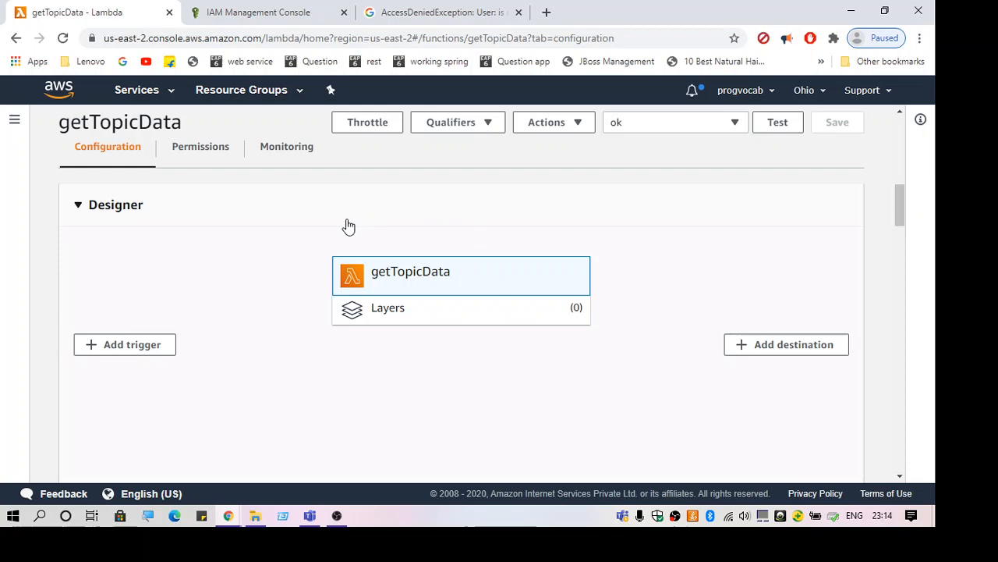
scroll(up, 3)
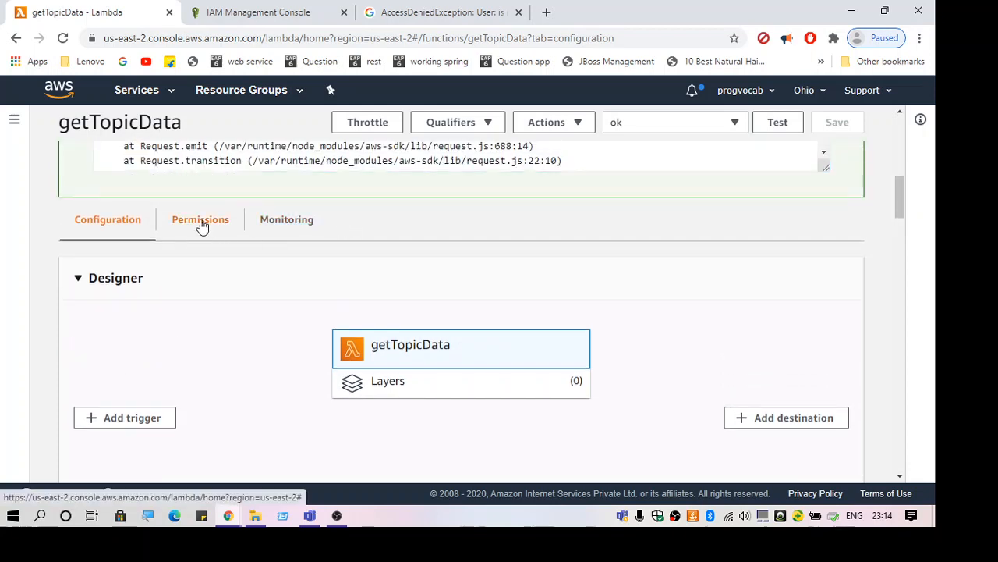
Step: From the function's Permissions tab, open the dynamodbtest execution role in IAM
click(199, 219)
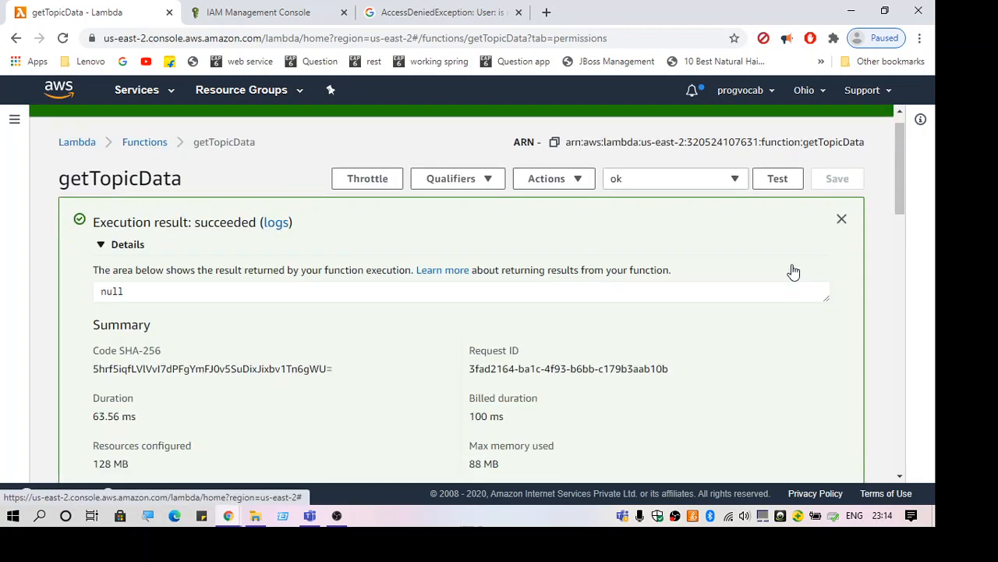
scroll(down, 3)
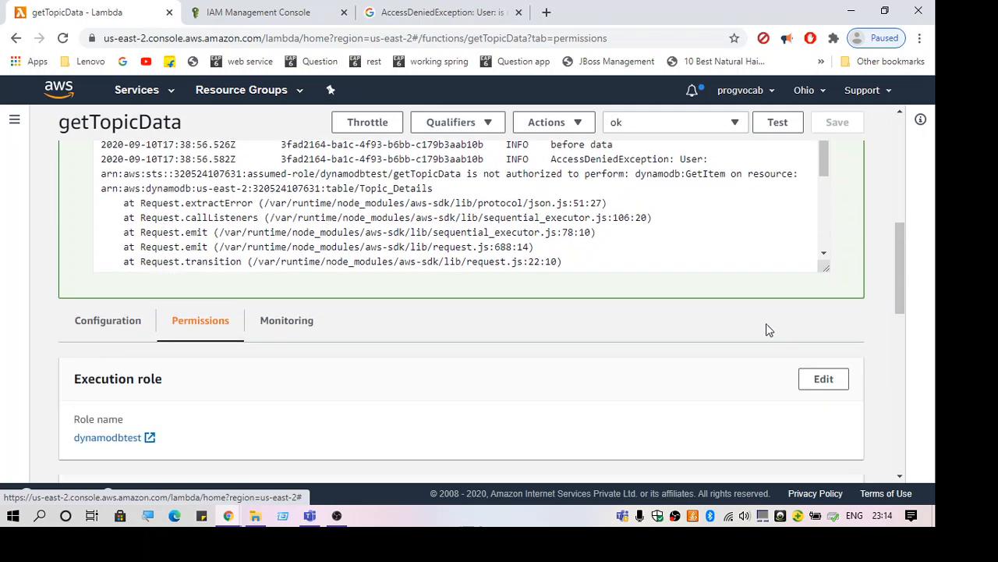
scroll(down, 3)
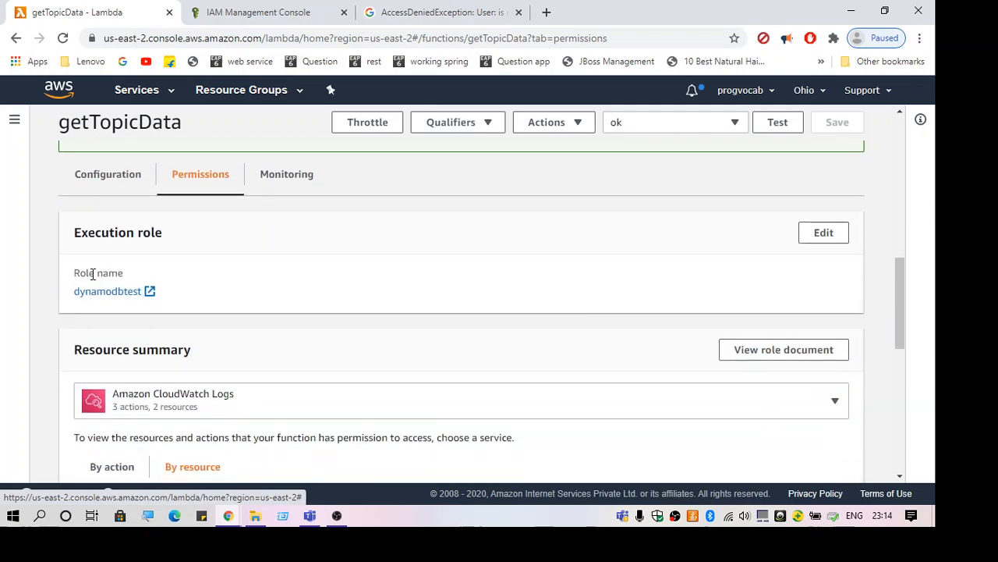
mouse_move(108, 291)
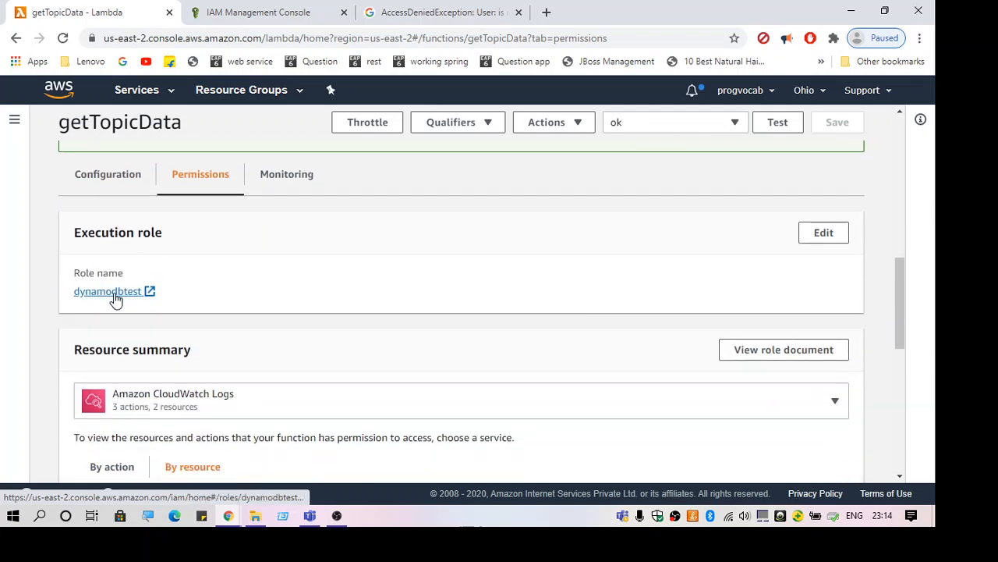
click(107, 292)
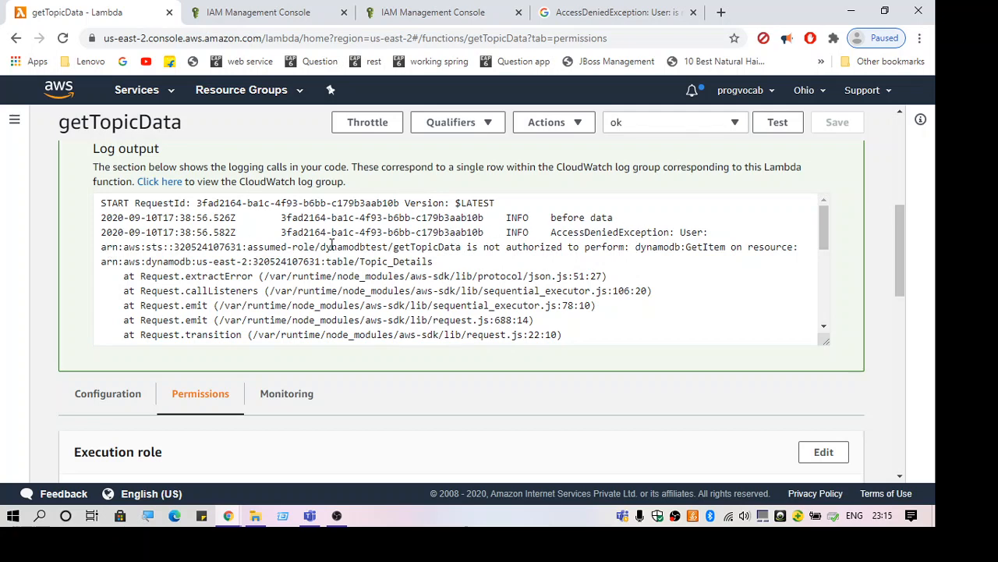
mouse_move(607, 249)
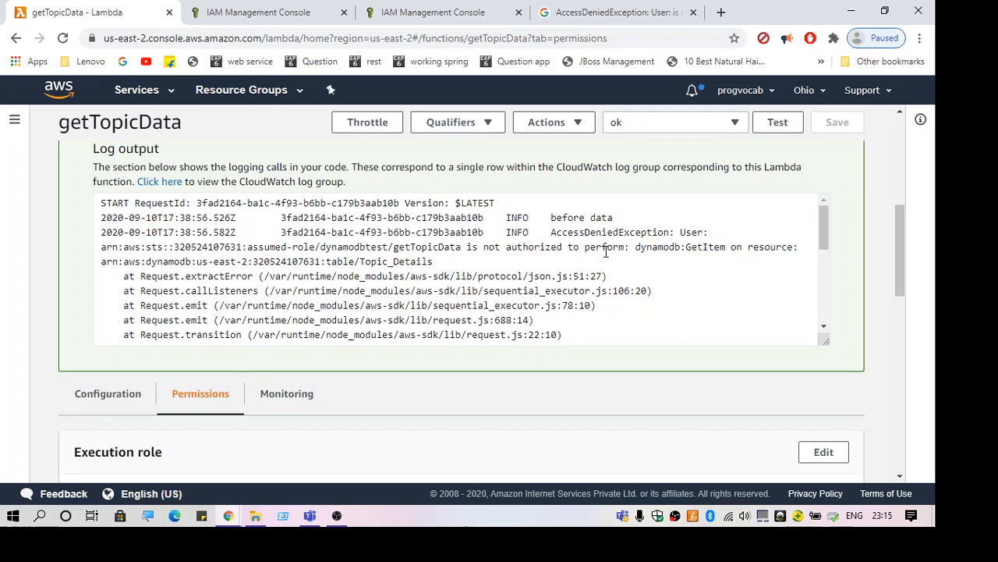
double_click(678, 247)
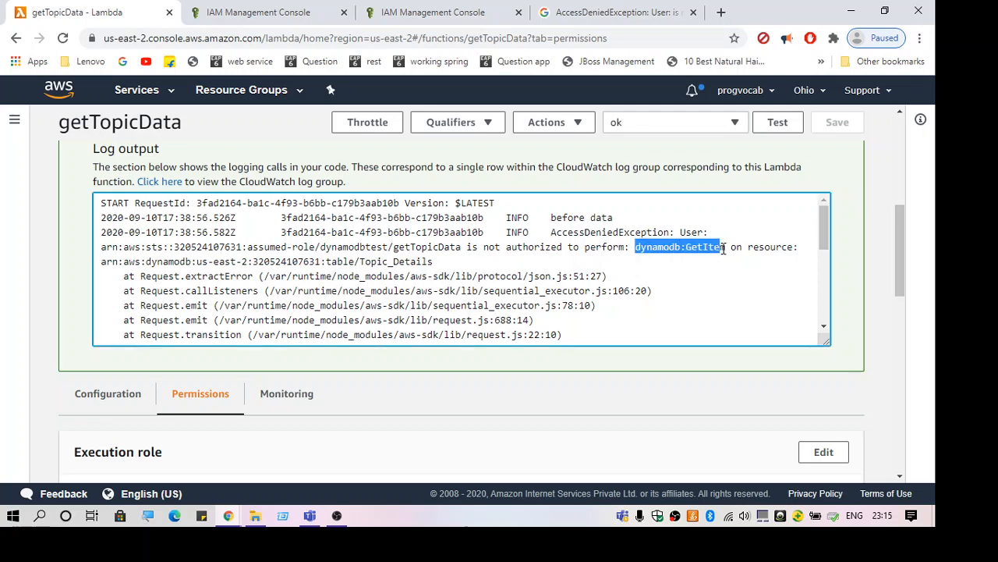
drag(721, 246, 432, 261)
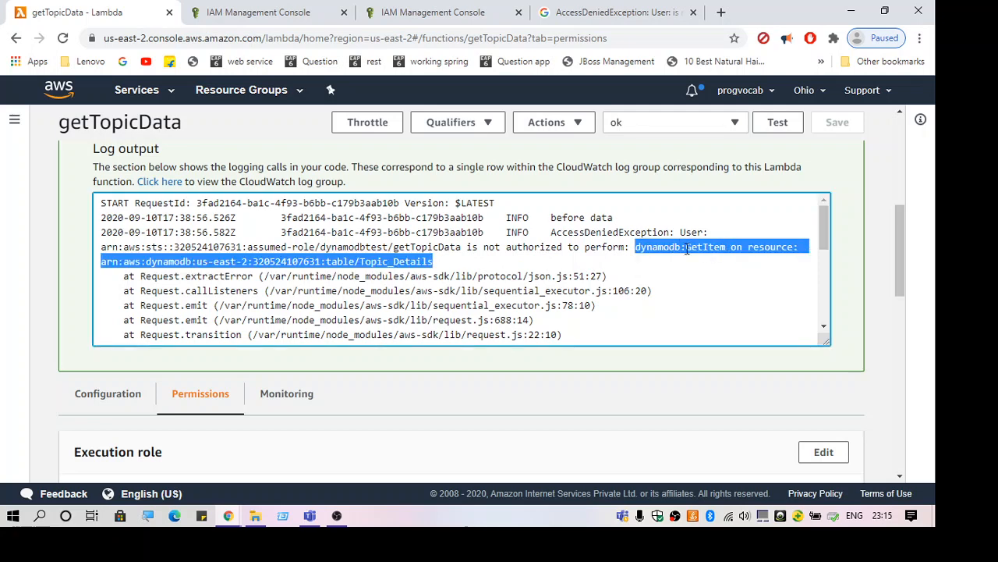
double_click(705, 247)
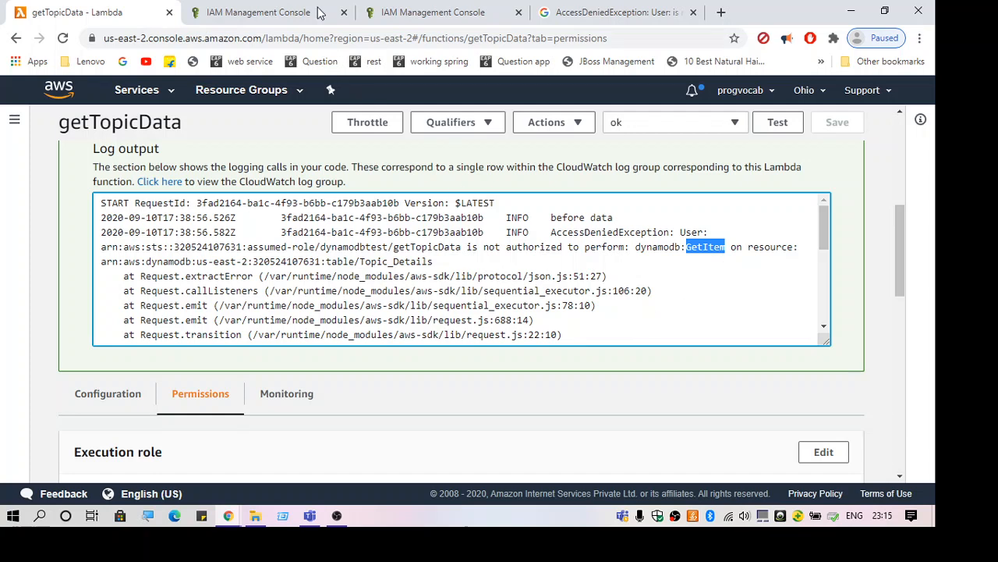
Step: Review the AWSLambdaBasicExecutionRole policy JSON covering CloudWatch Logs actions
click(257, 13)
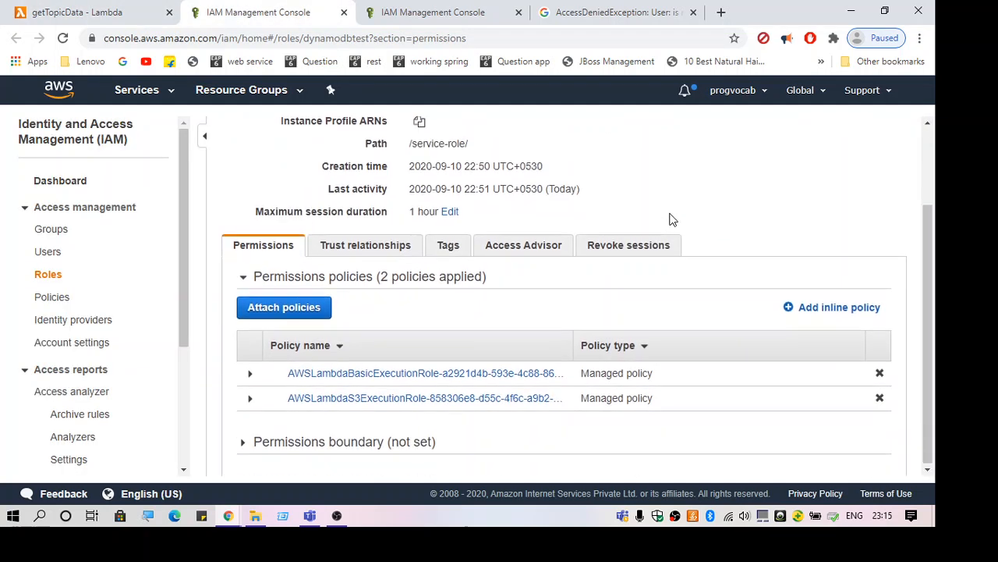
mouse_move(328, 372)
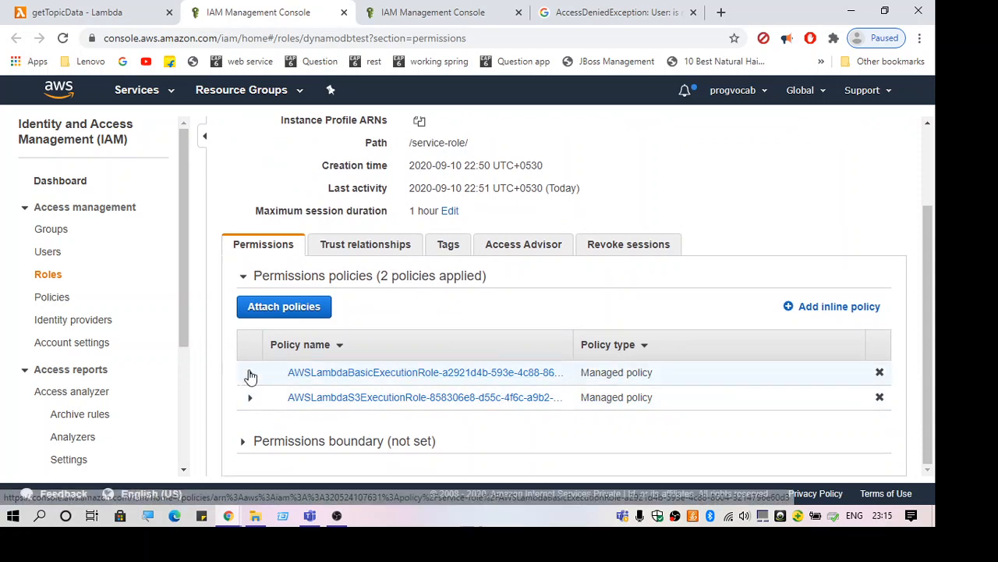
click(250, 371)
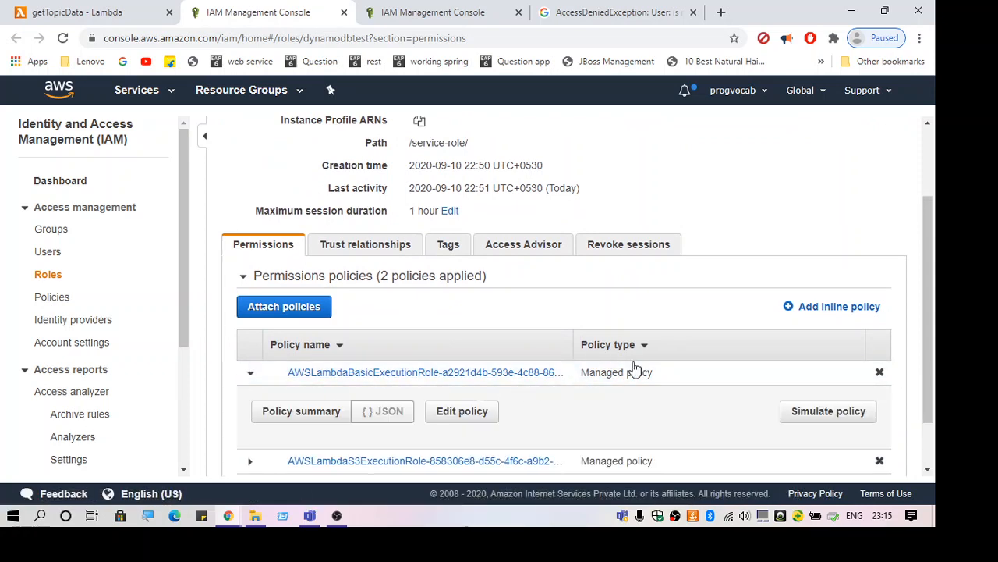
scroll(down, 3)
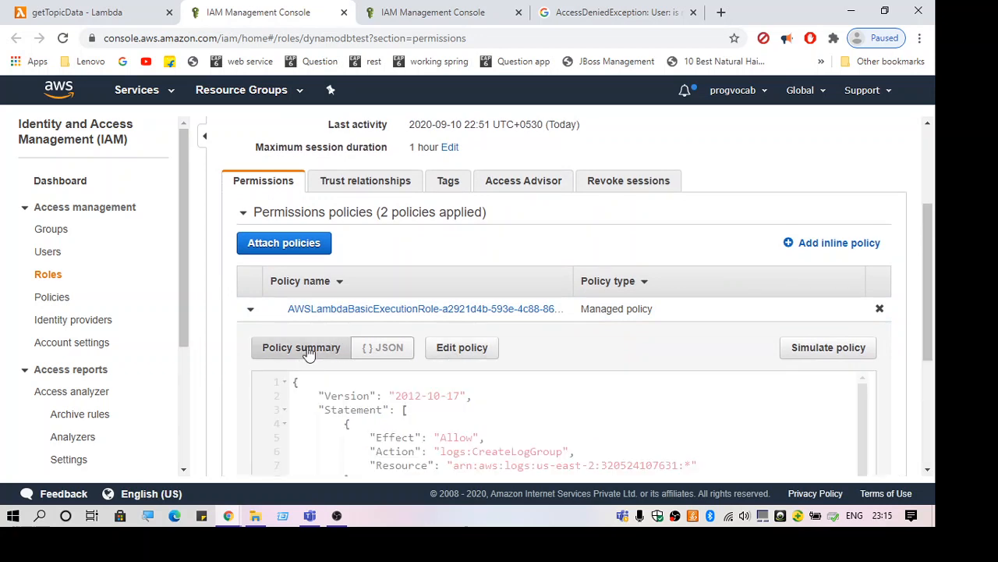
scroll(up, 3)
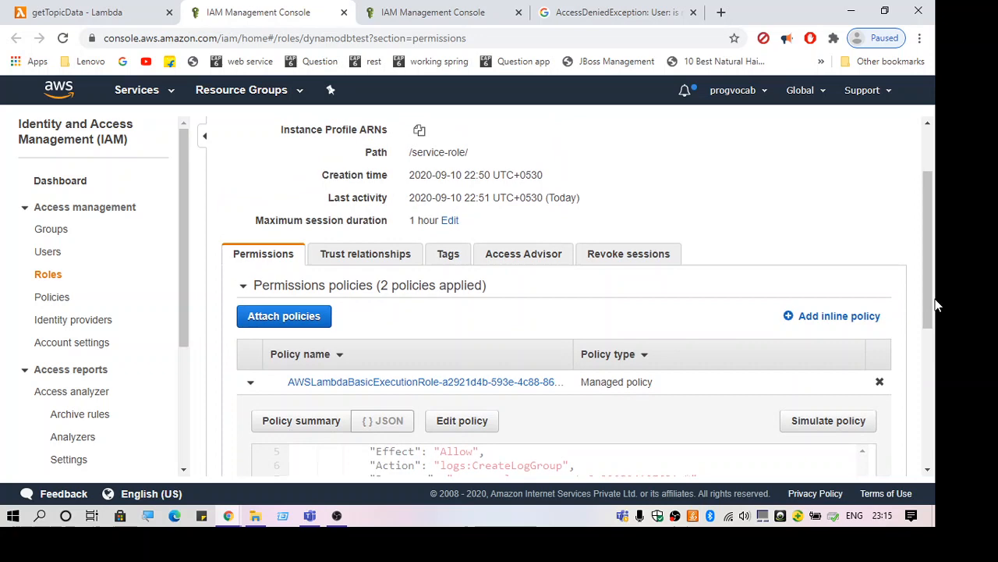
scroll(down, 3)
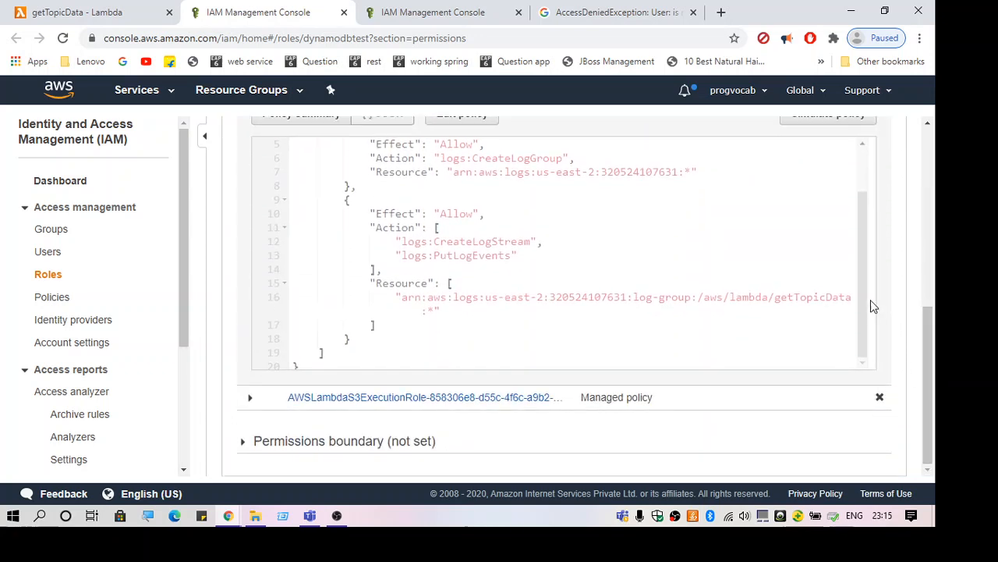
scroll(up, 3)
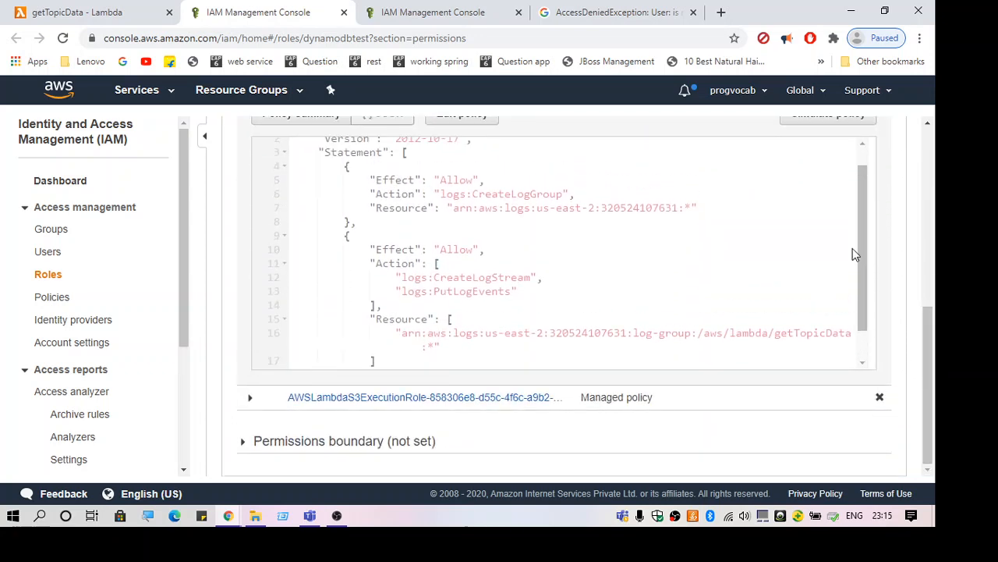
scroll(up, 3)
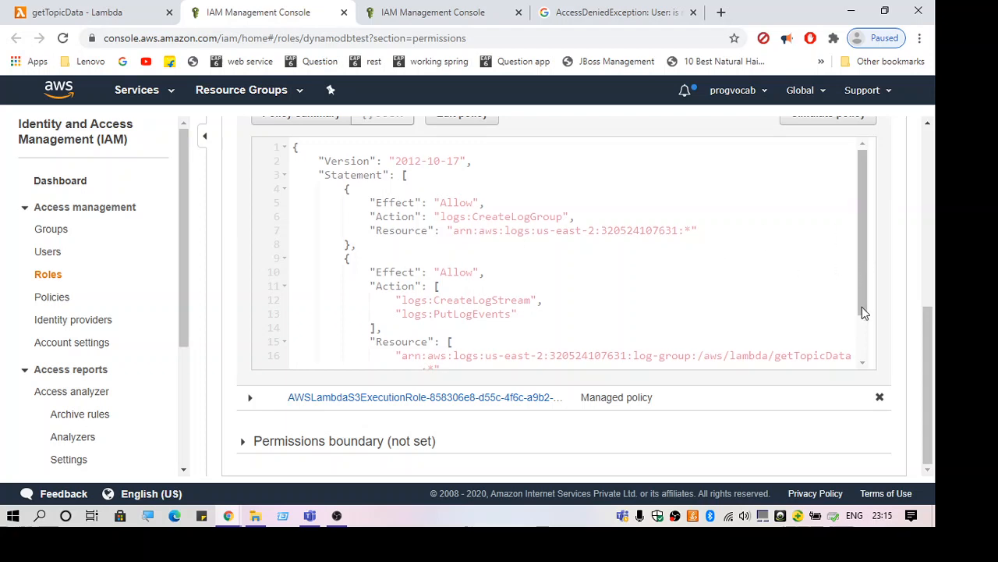
scroll(down, 3)
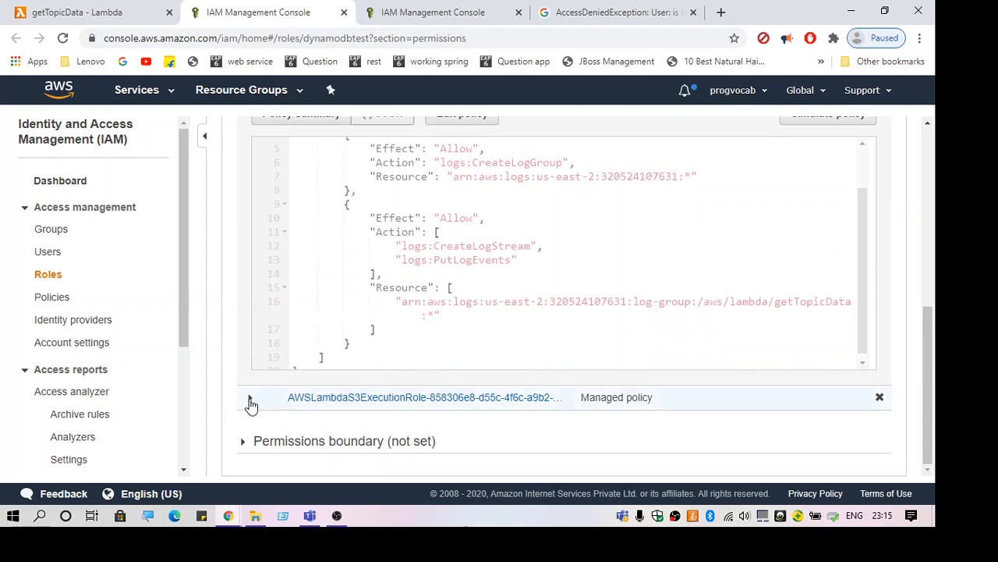
Step: Review the AWSLambdaS3ExecutionRole policy JSON allowing s3:GetObject
click(250, 398)
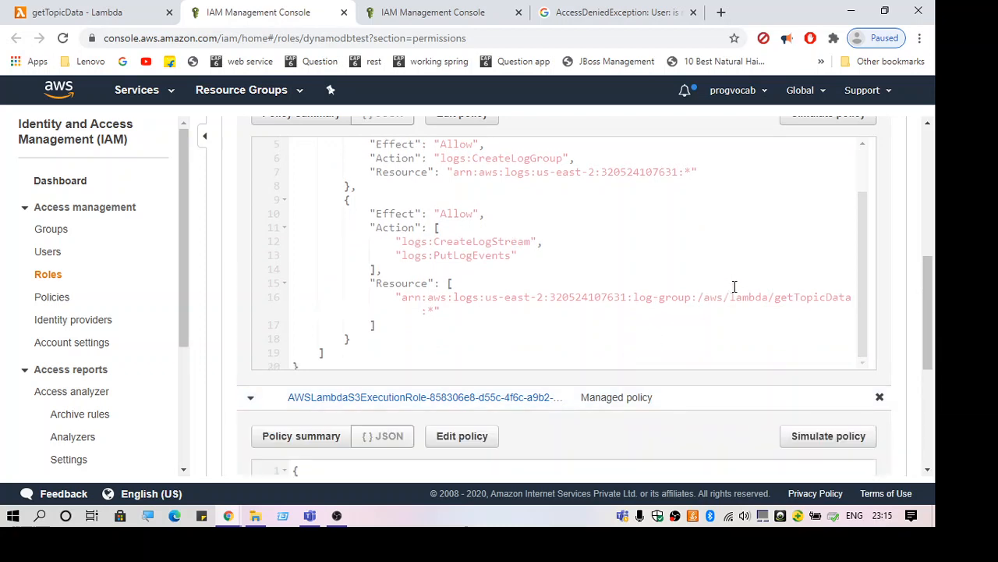
scroll(down, 3)
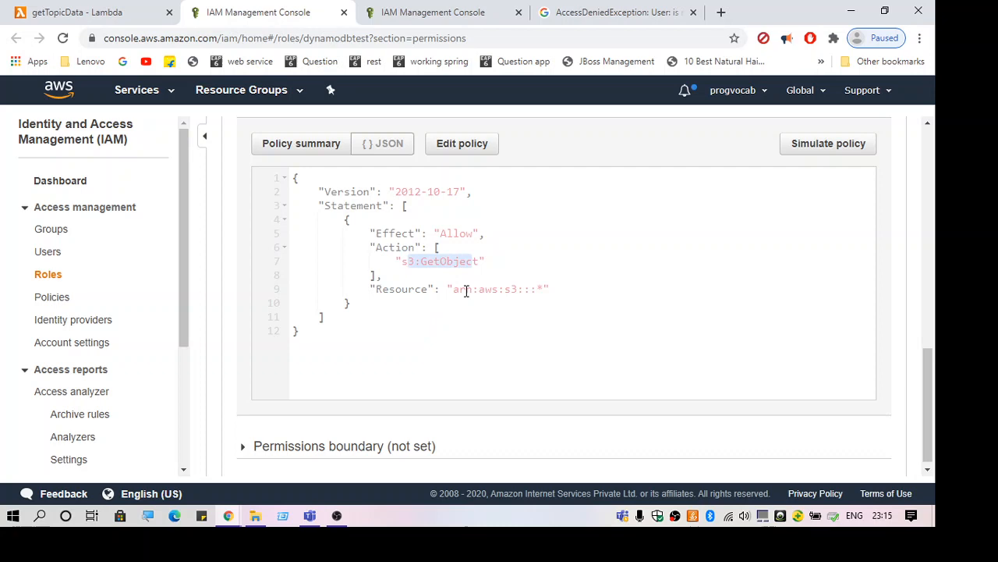
scroll(down, 3)
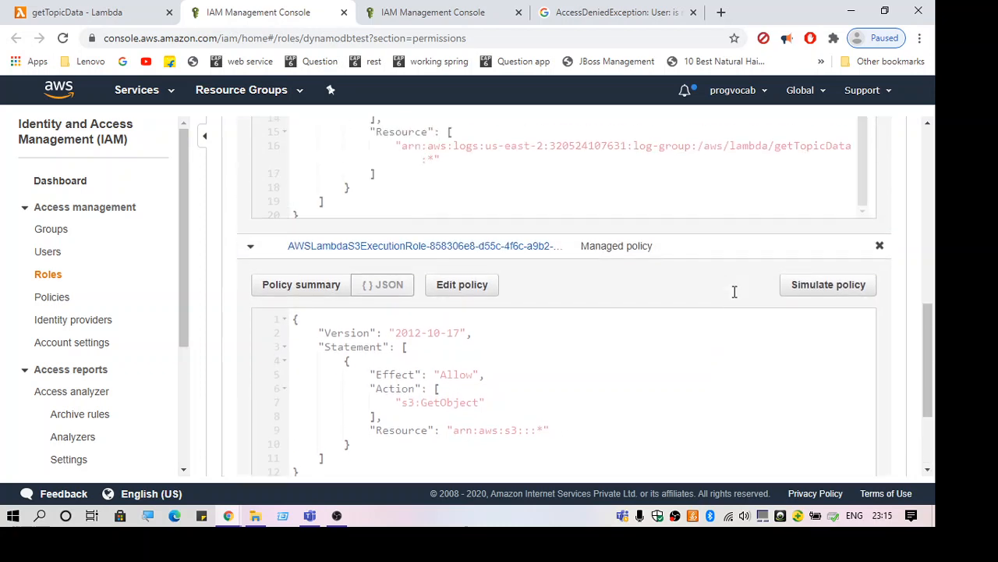
scroll(up, 3)
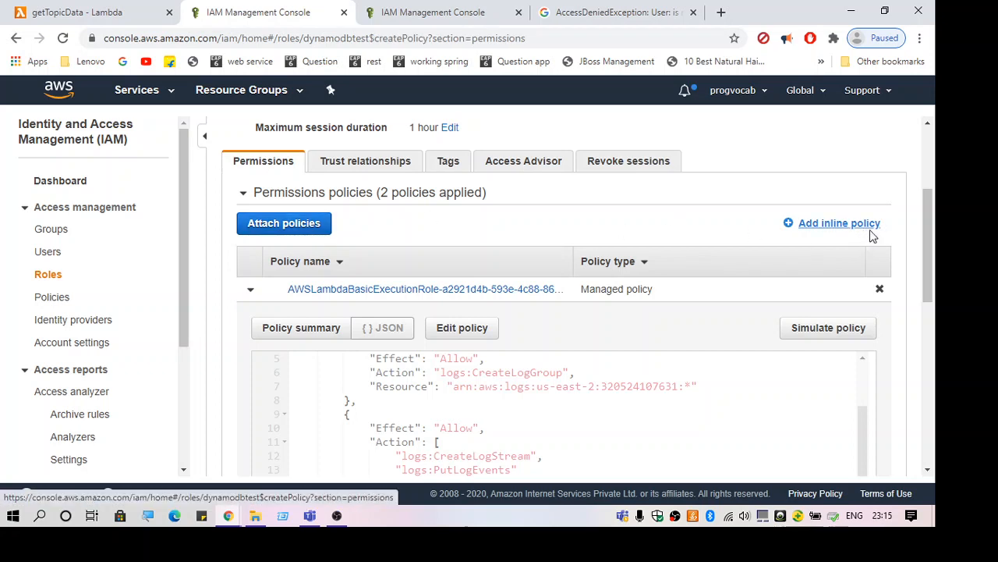
Step: Start an inline policy for the role with DynamoDB as its service
click(840, 223)
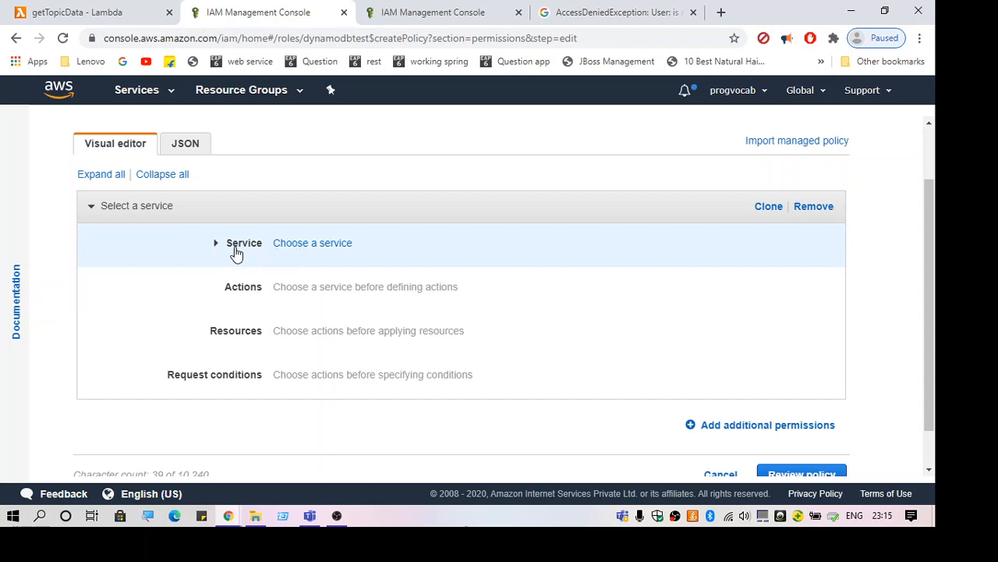
click(312, 243)
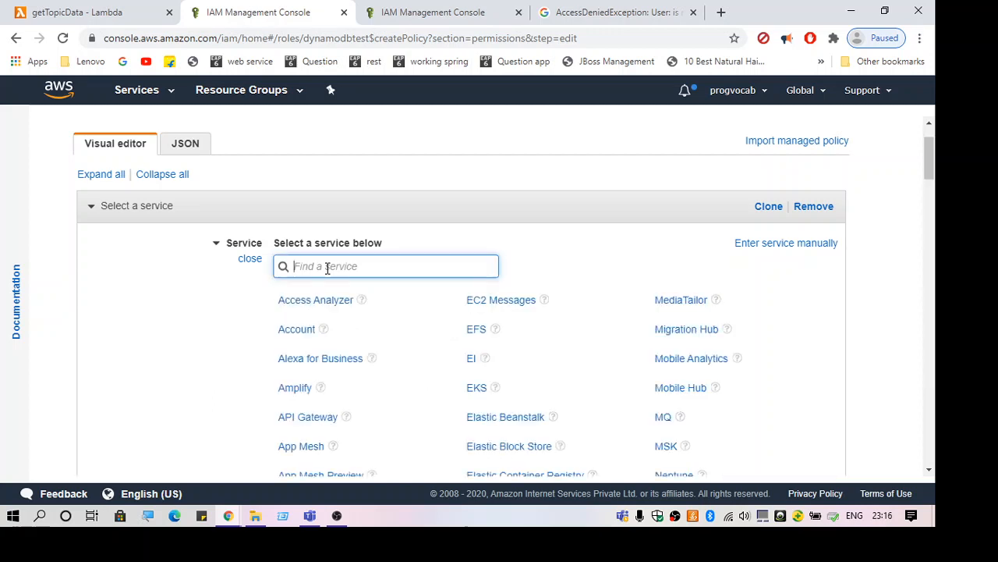
text(dynam)
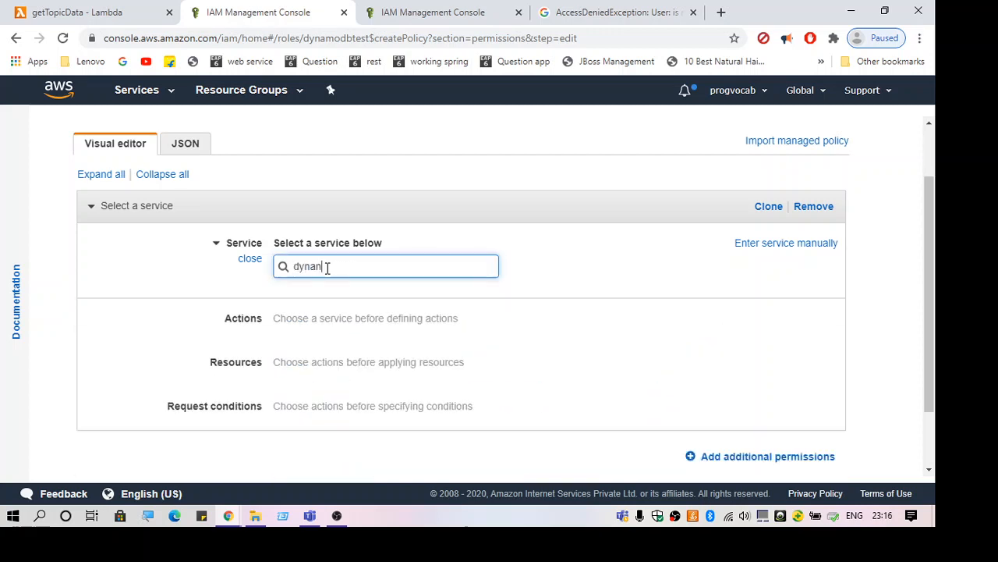
text(o)
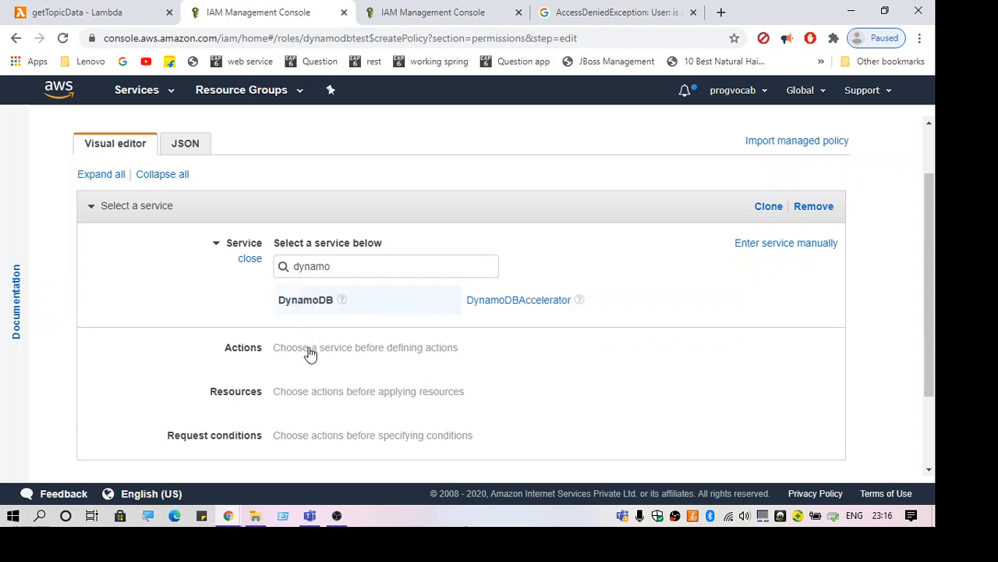
click(306, 300)
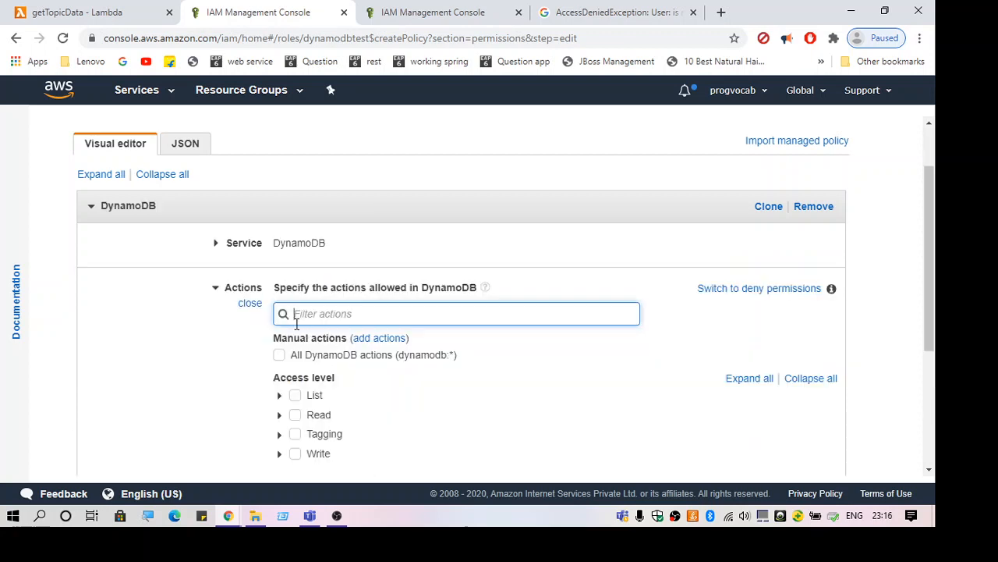
Step: Allow the GetItem action and reveal its table resource settings
text(GetItem)
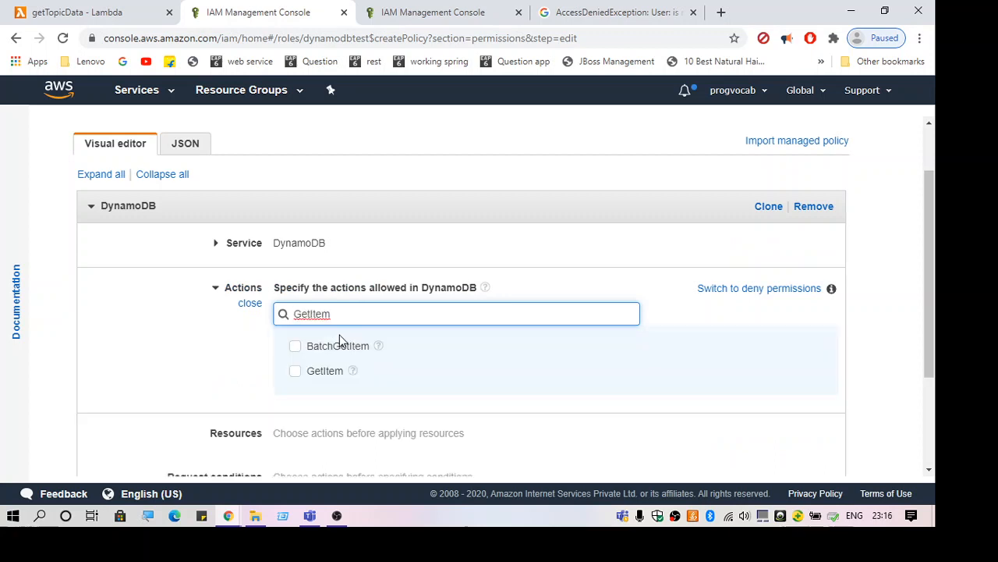
mouse_move(300, 376)
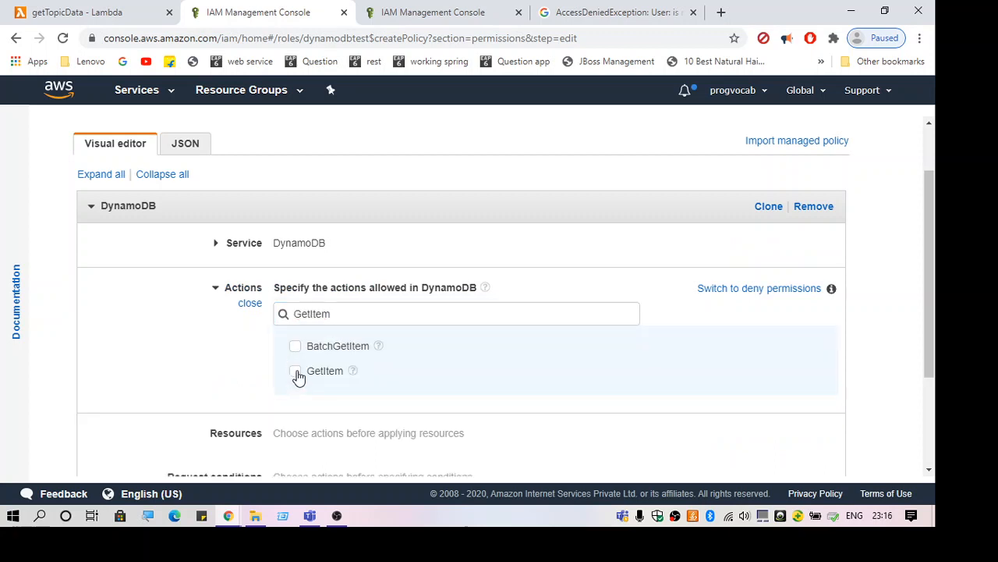
click(295, 372)
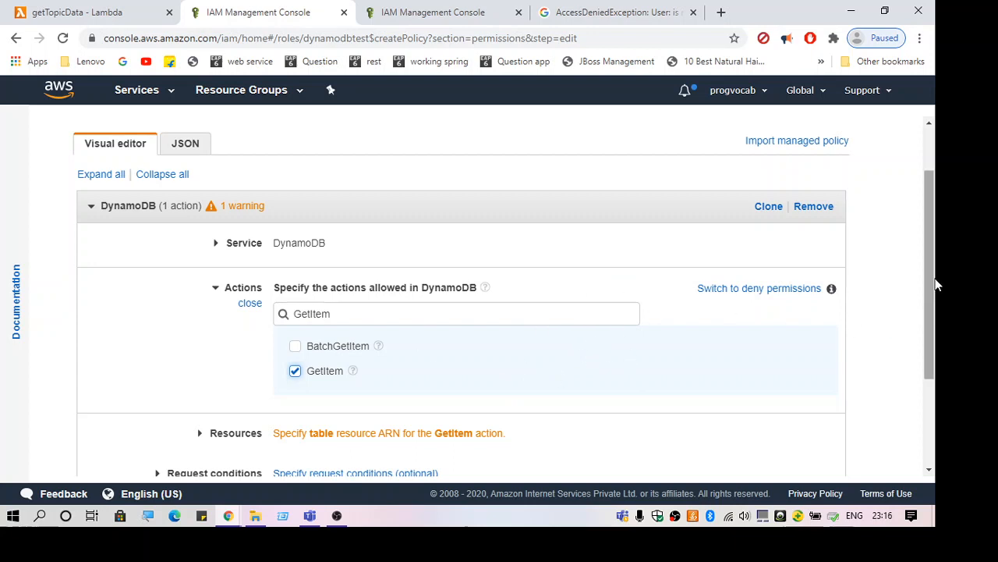
scroll(down, 3)
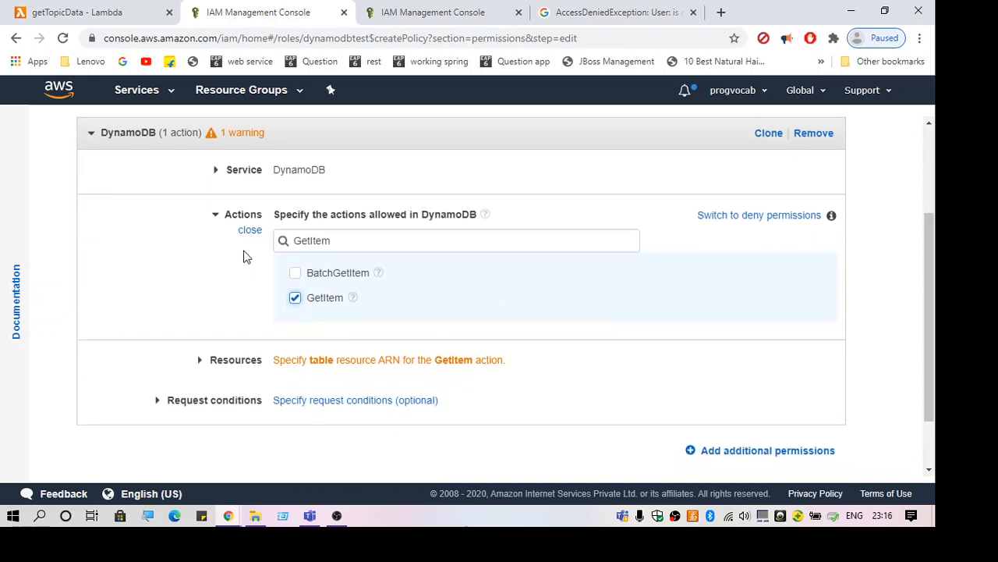
mouse_move(543, 269)
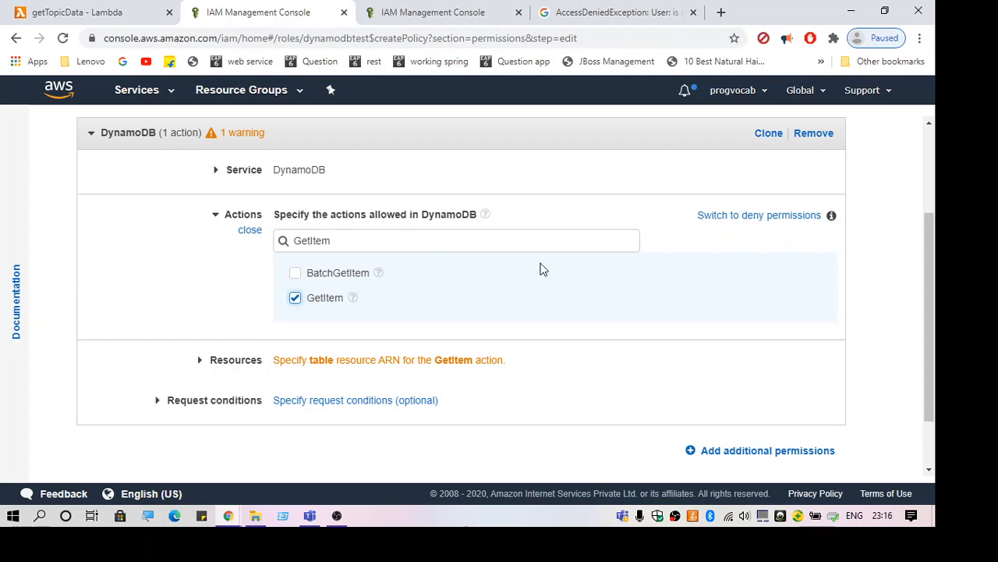
scroll(down, 3)
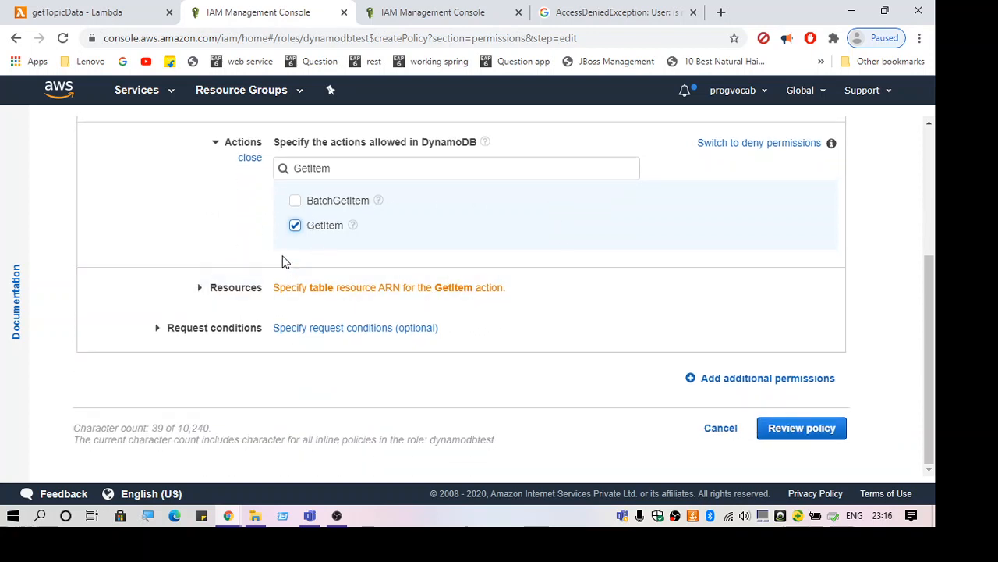
mouse_move(196, 291)
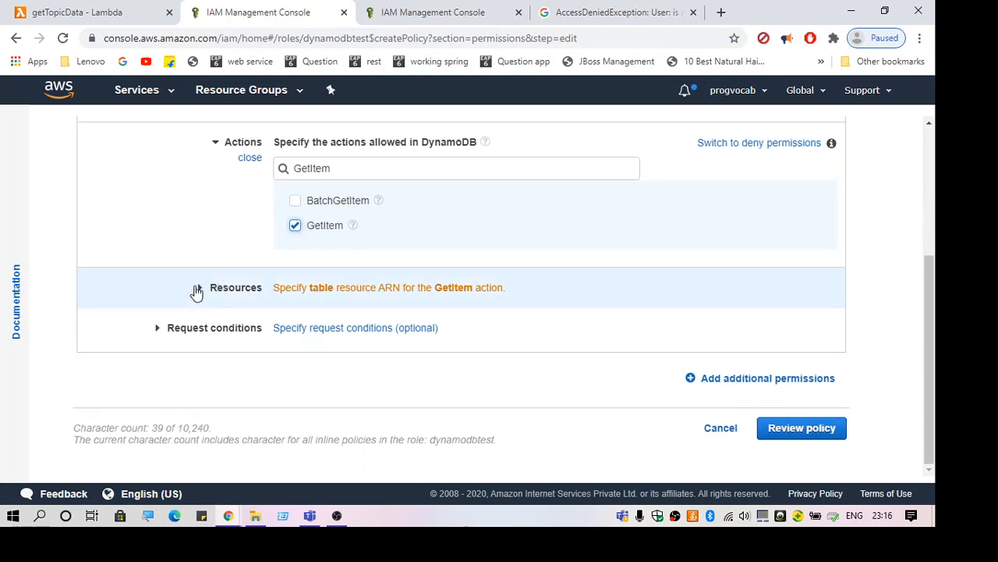
click(196, 291)
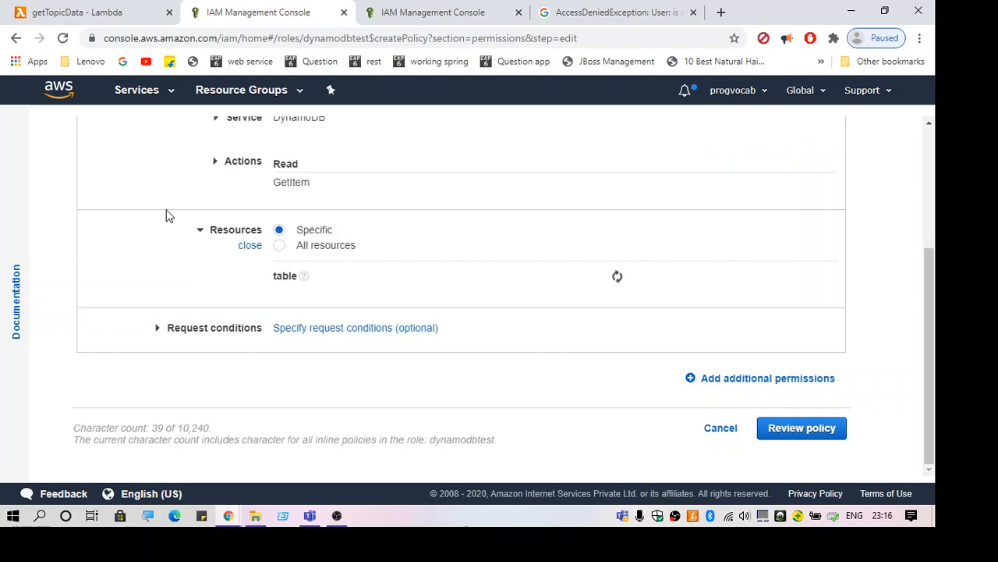
Step: Copy the Topic_Details table ARN from the Lambda error log and add it as the GetItem resource
click(85, 13)
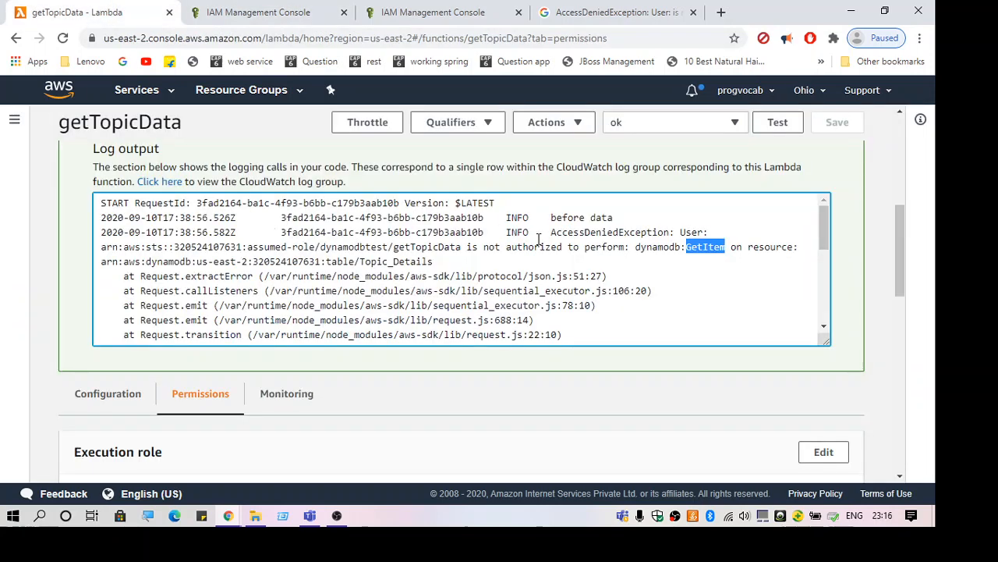
drag(686, 247, 434, 262)
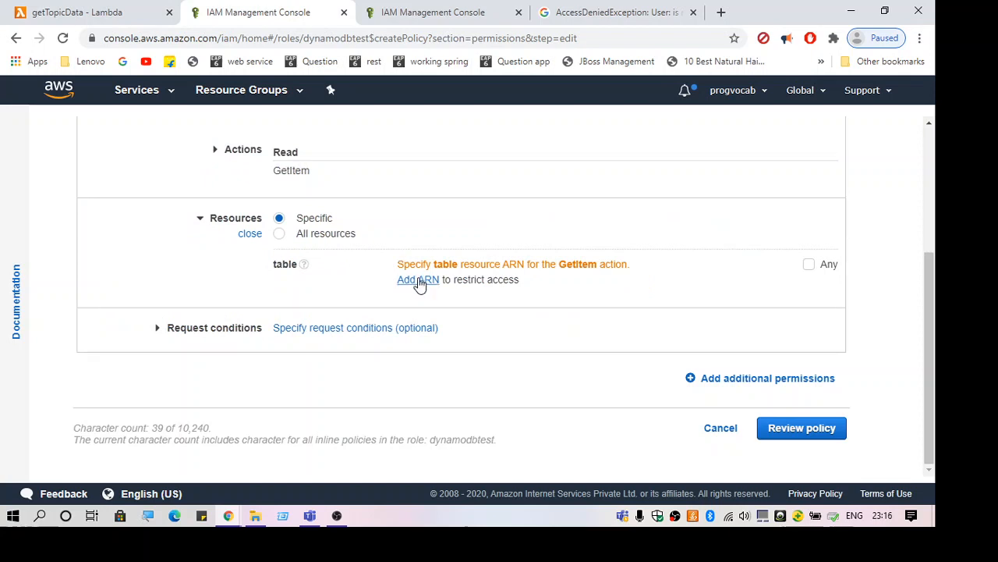
click(418, 280)
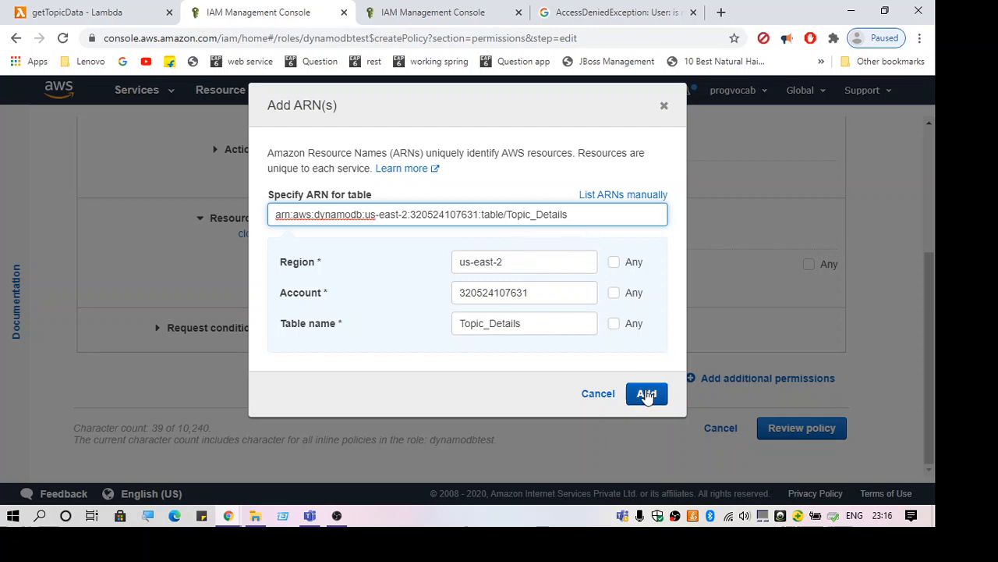
click(646, 394)
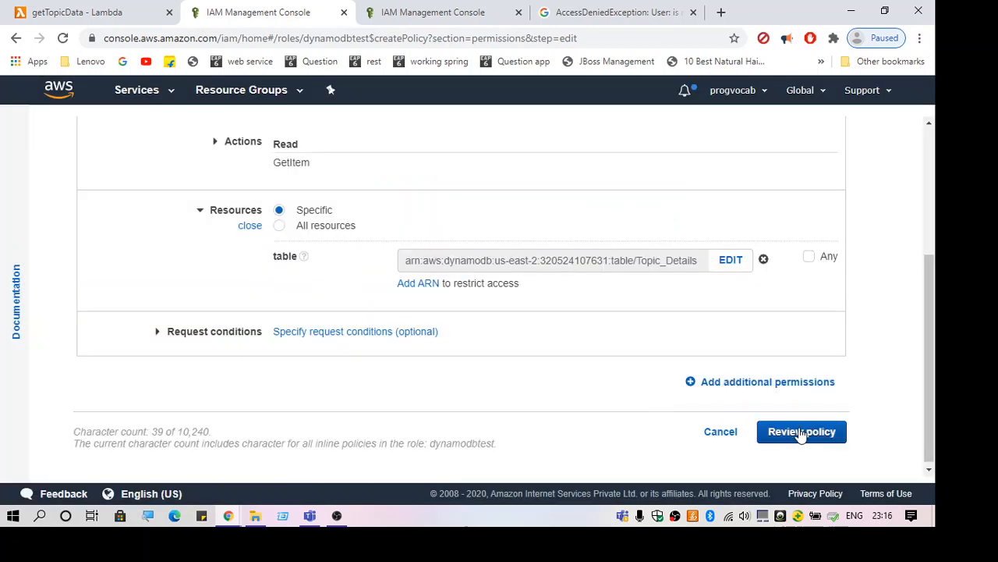
Step: Review the policy, name it testlambdadynamodb and create it
click(802, 431)
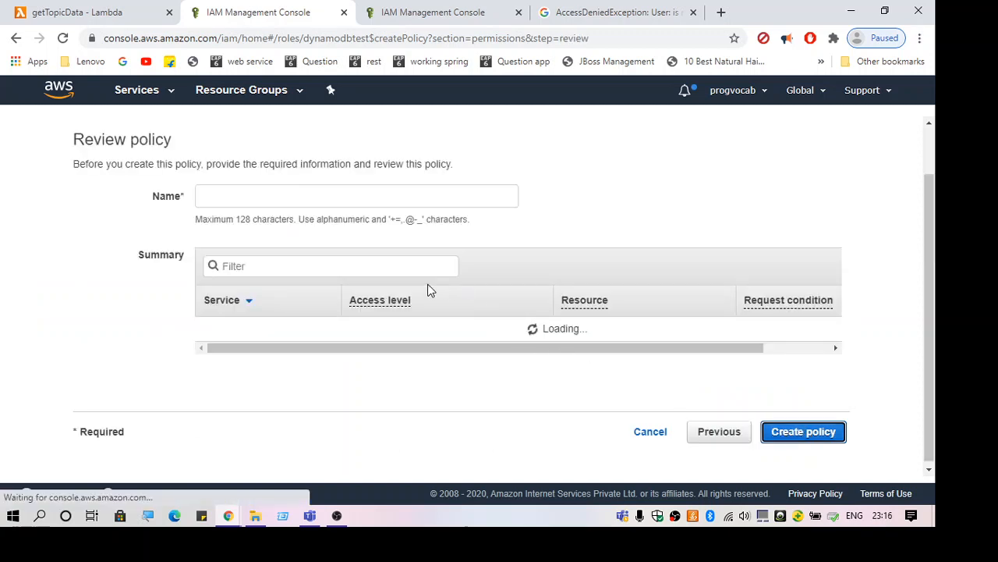
click(355, 196)
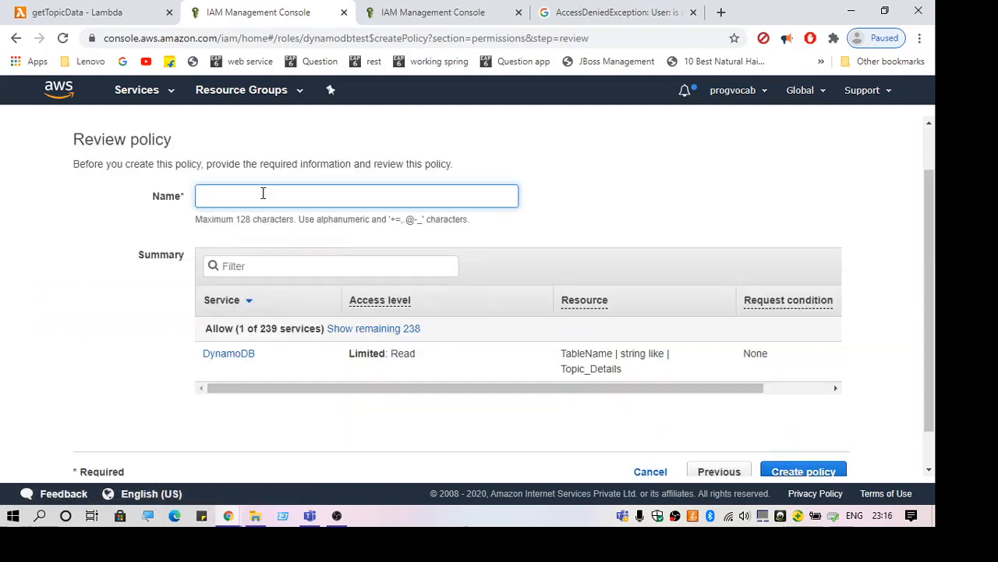
text(test1)
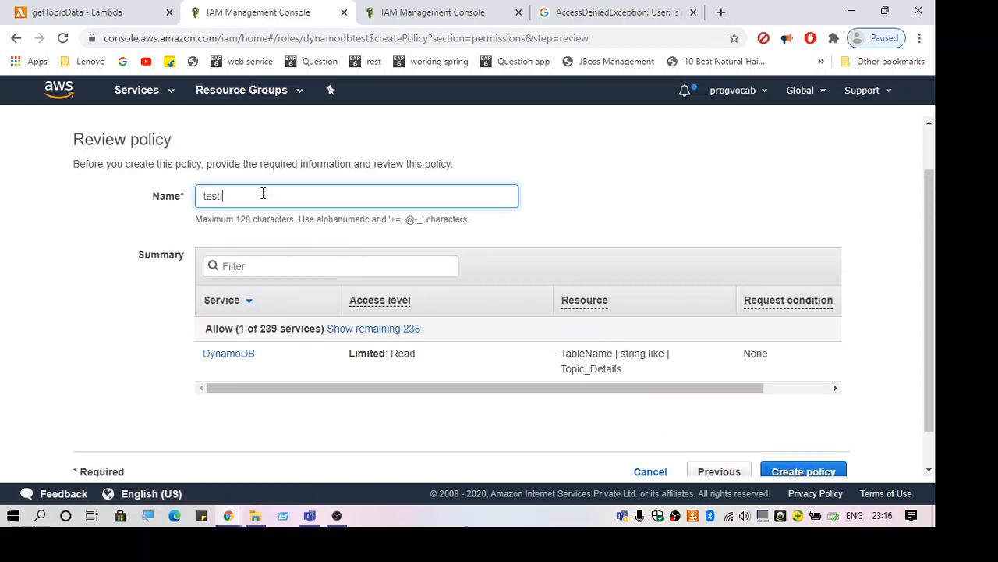
text(lambda)
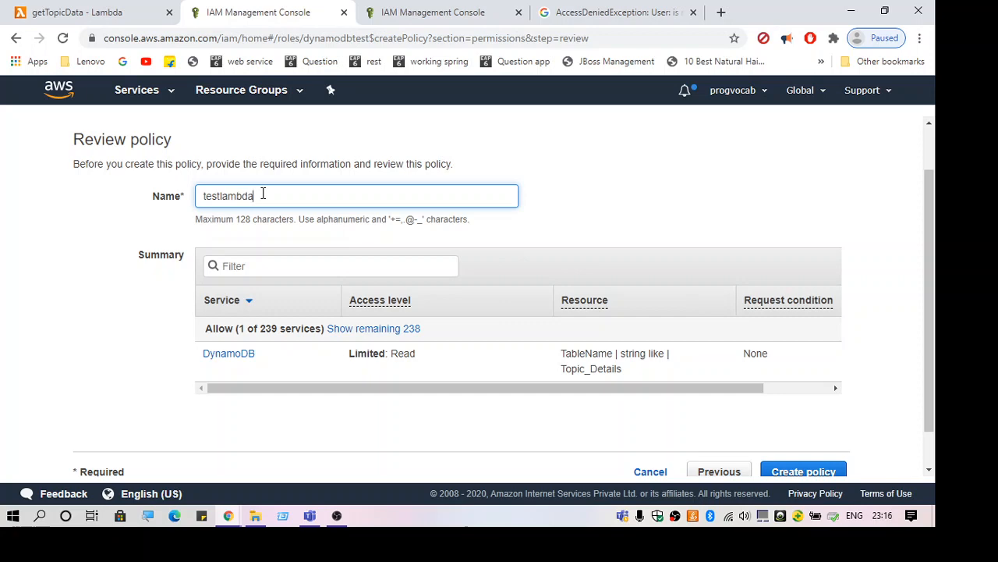
text(dynamod)
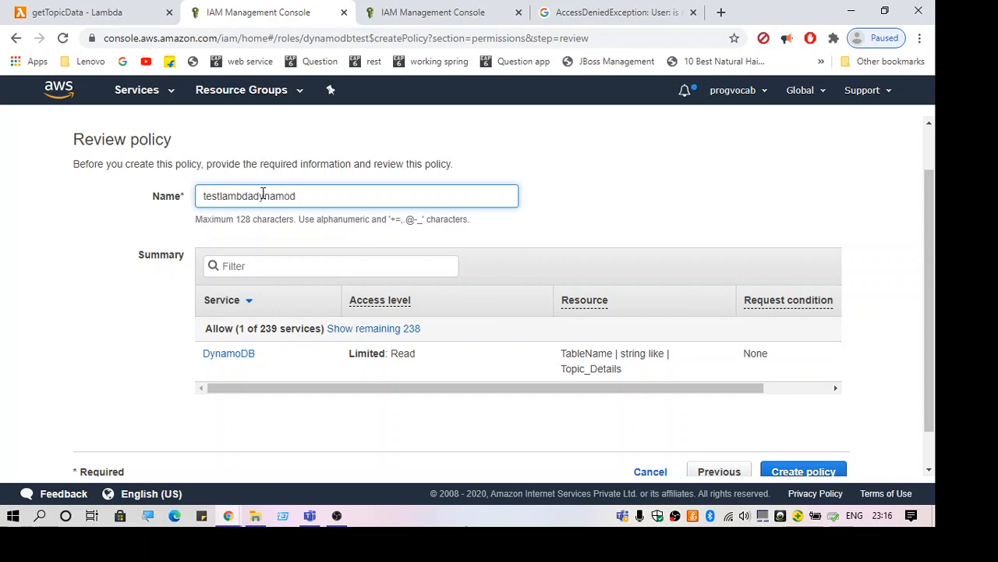
text(b)
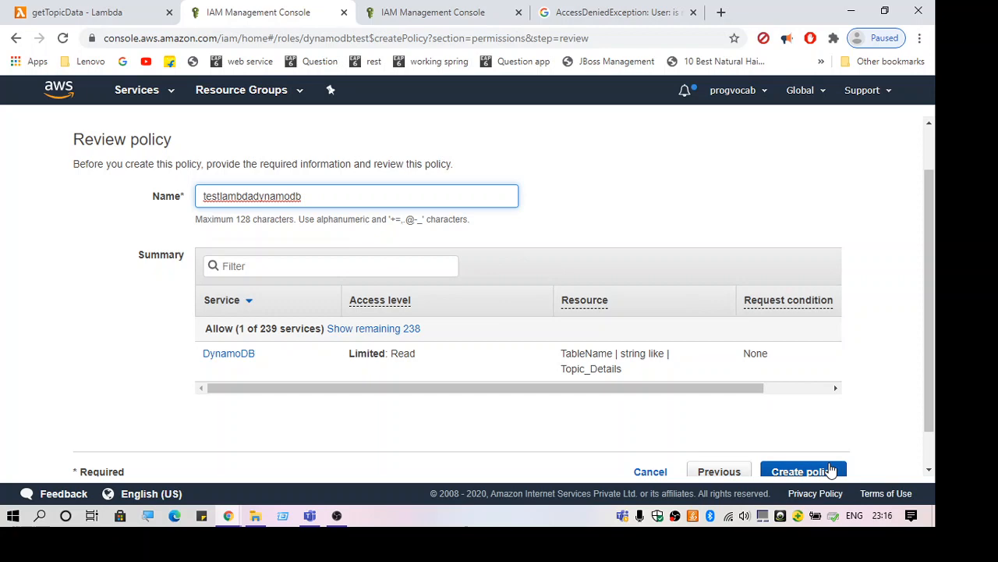
click(797, 472)
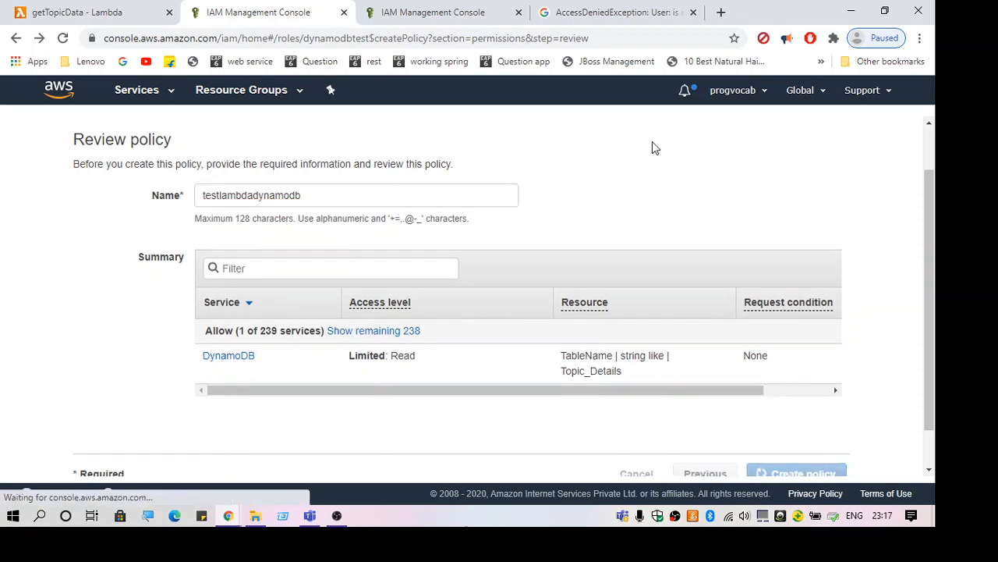
Step: Confirm the role now lists testlambdadynamodb alongside its two managed policies
click(796, 472)
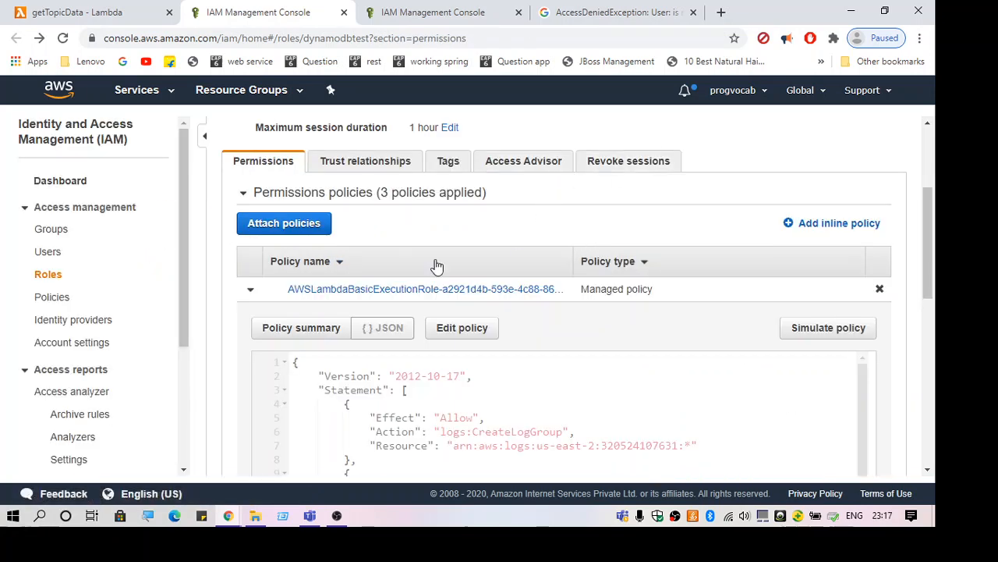
click(249, 288)
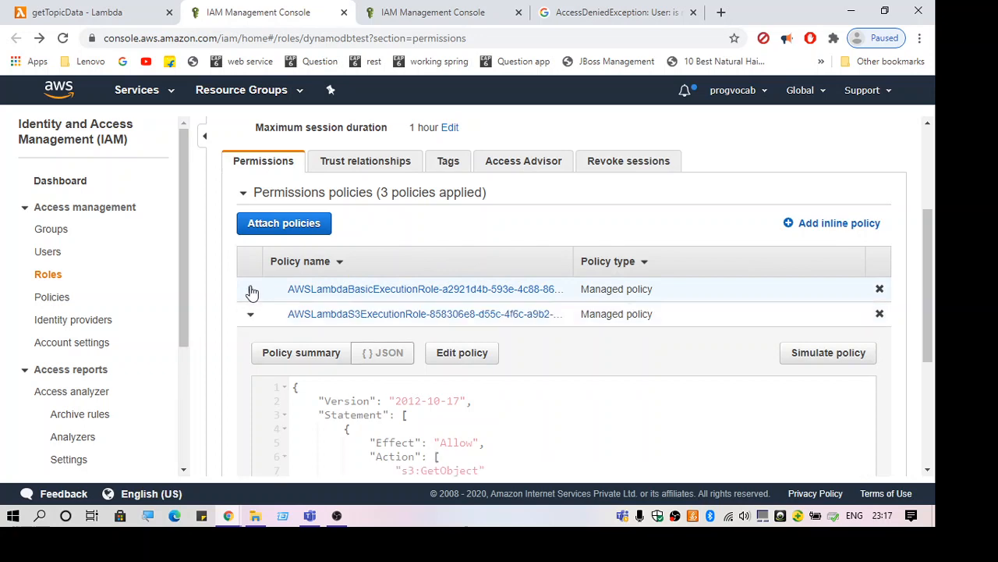
scroll(up, 3)
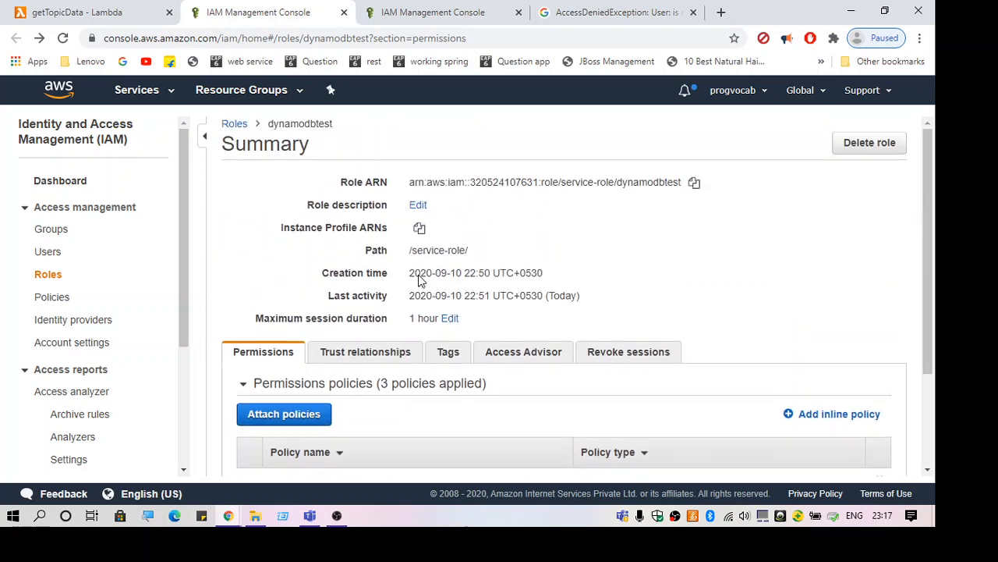
scroll(down, 3)
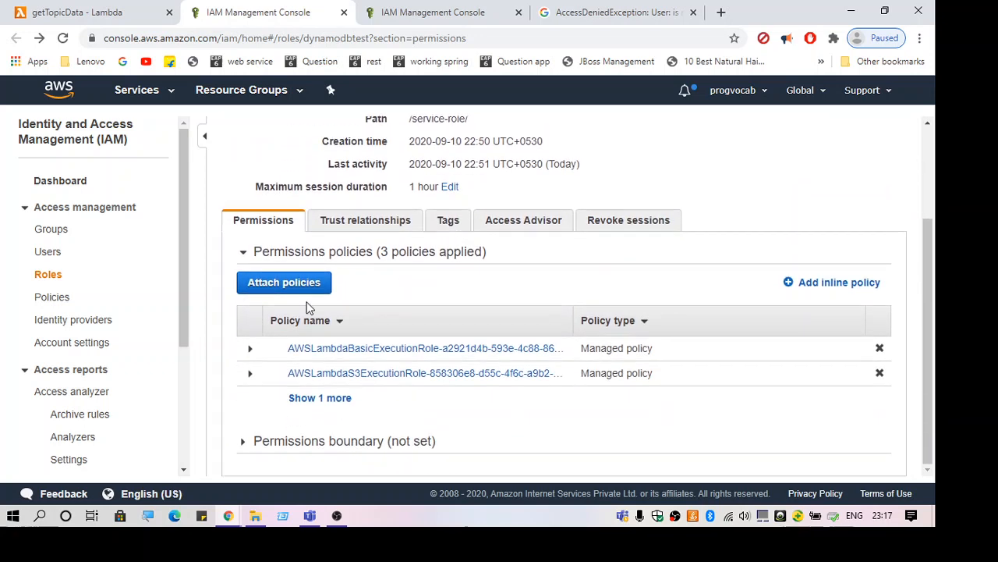
click(320, 398)
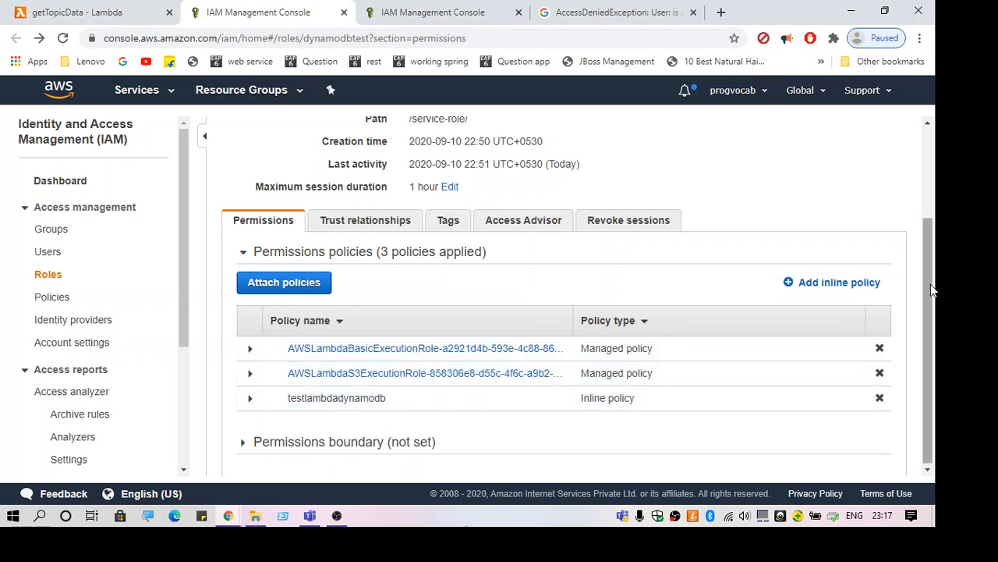
scroll(up, 3)
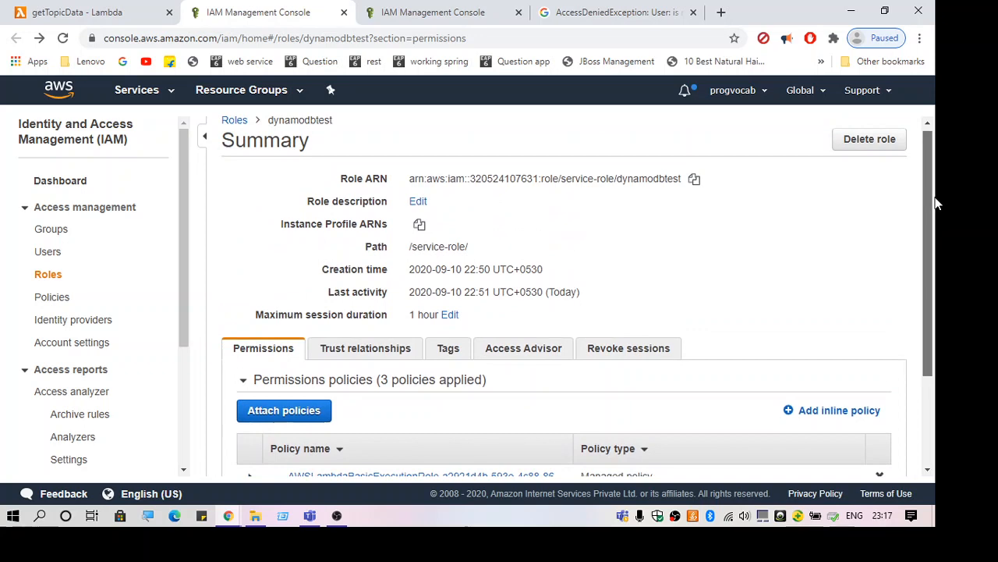
scroll(up, 3)
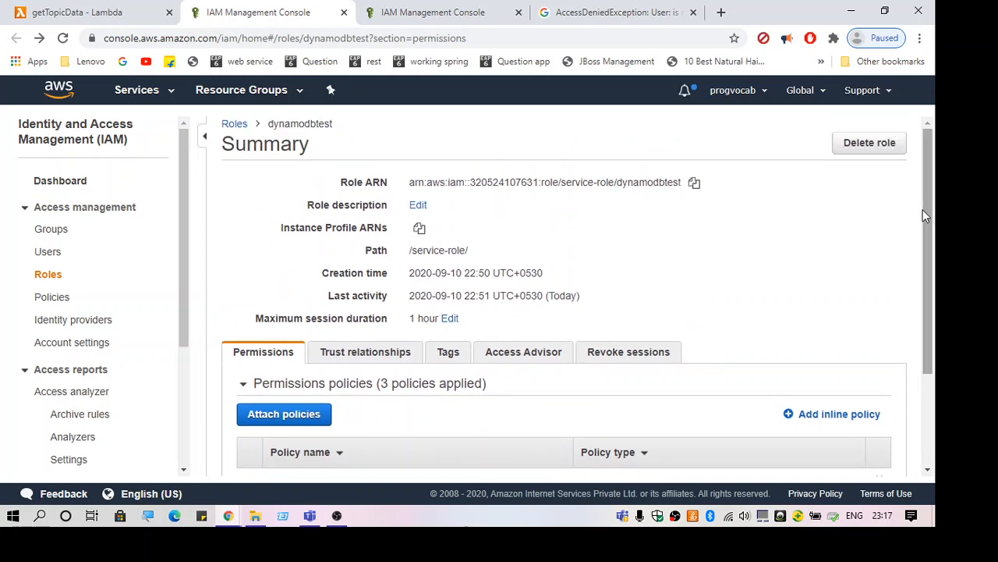
scroll(down, 3)
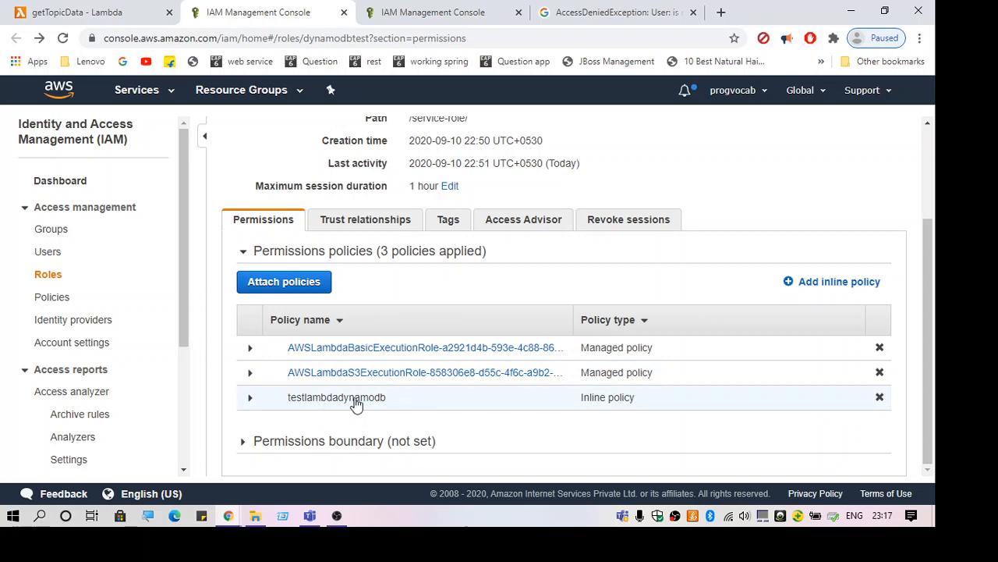
mouse_move(325, 404)
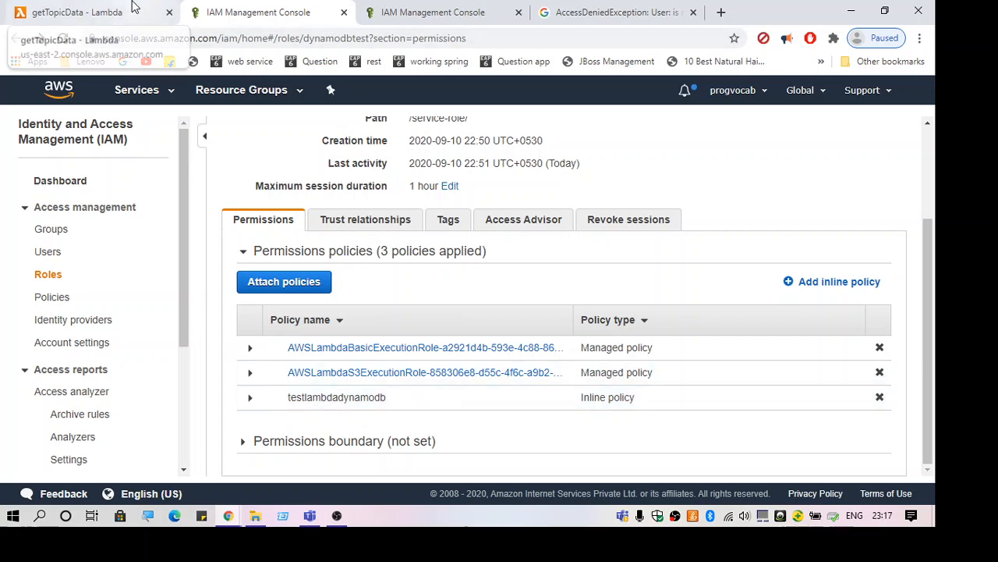
Step: Rerun the getTopicData test, which now returns the Topic_Details item (AWS SDK, TOPIC_ID 2)
click(77, 13)
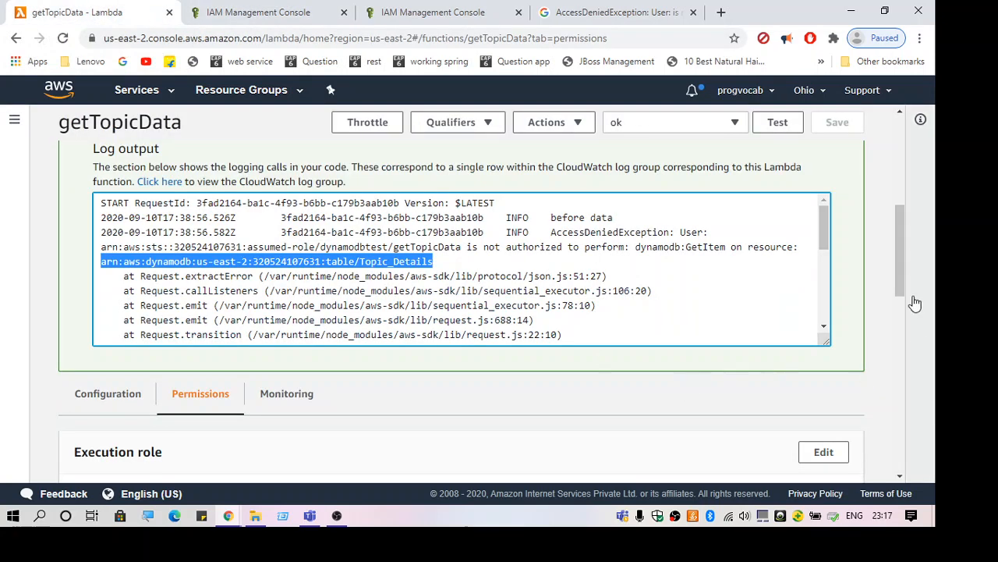
scroll(up, 3)
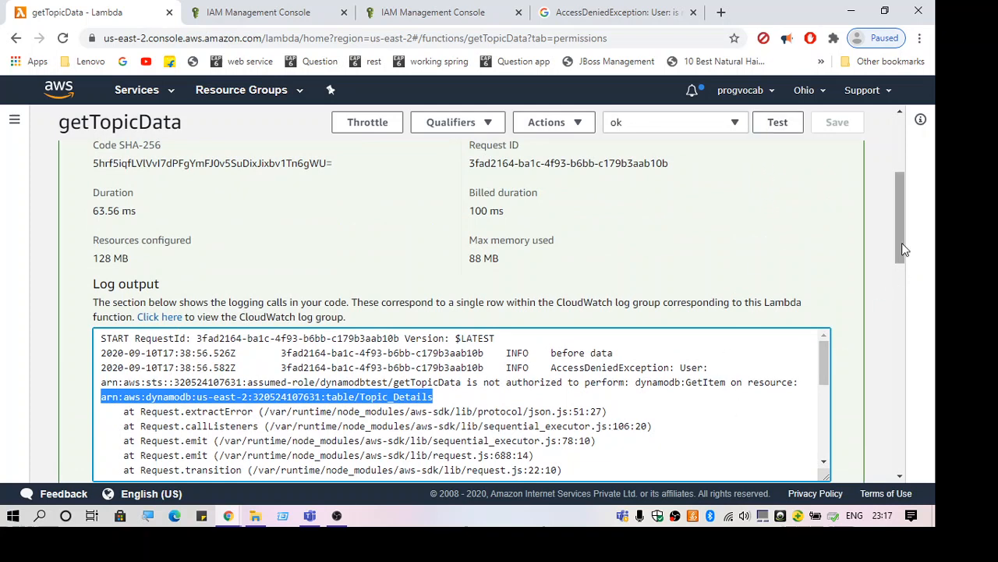
scroll(down, 3)
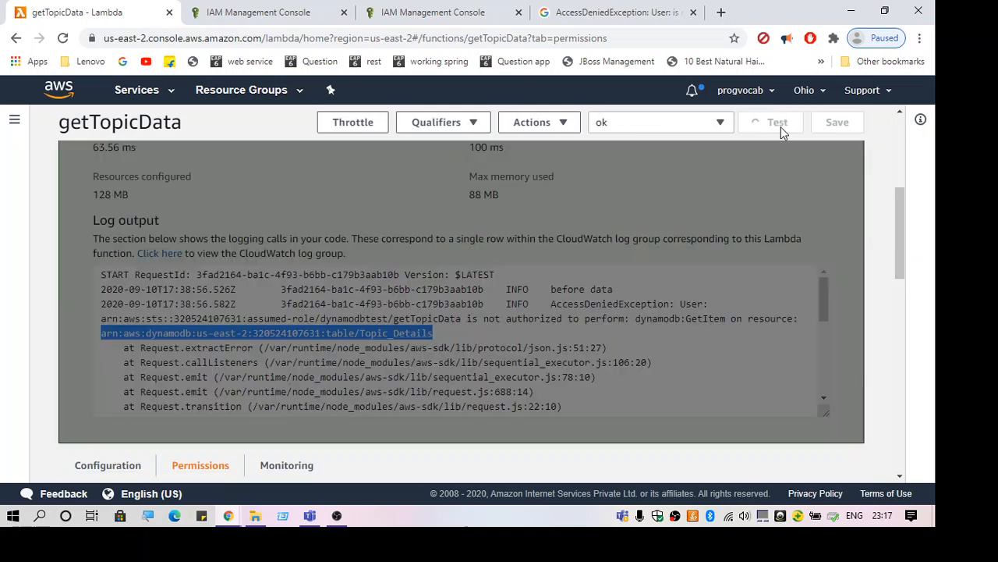
click(777, 122)
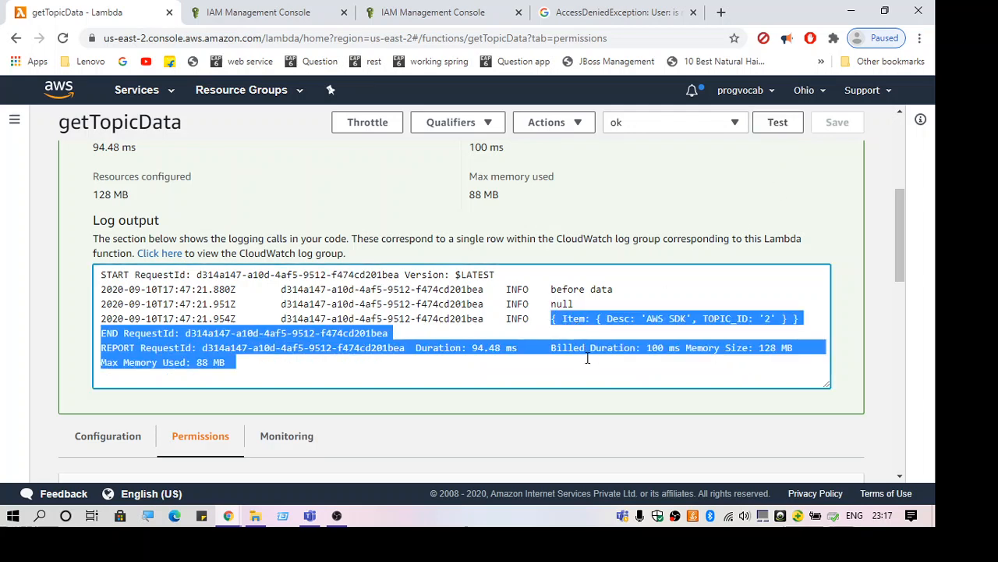
double_click(571, 319)
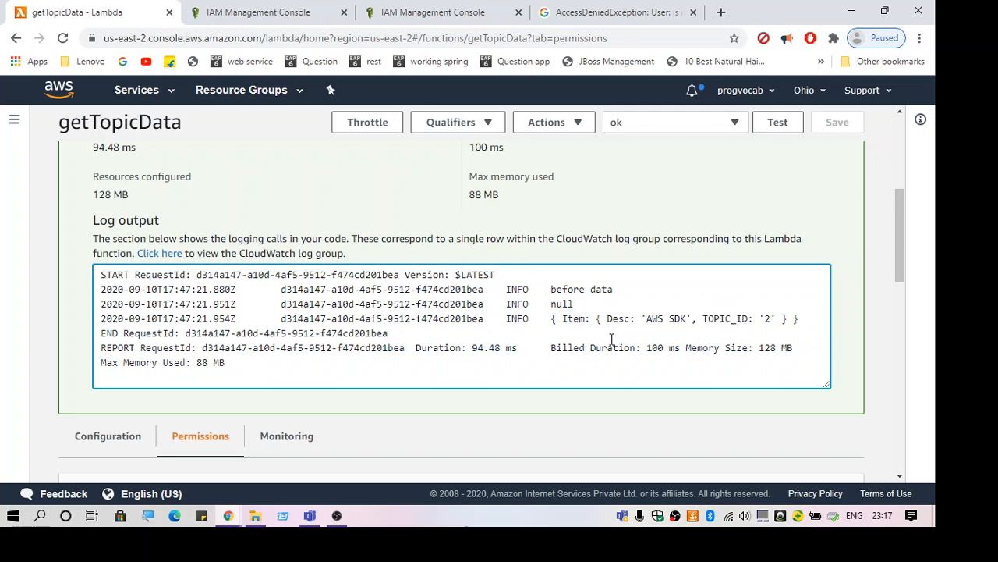
scroll(down, 3)
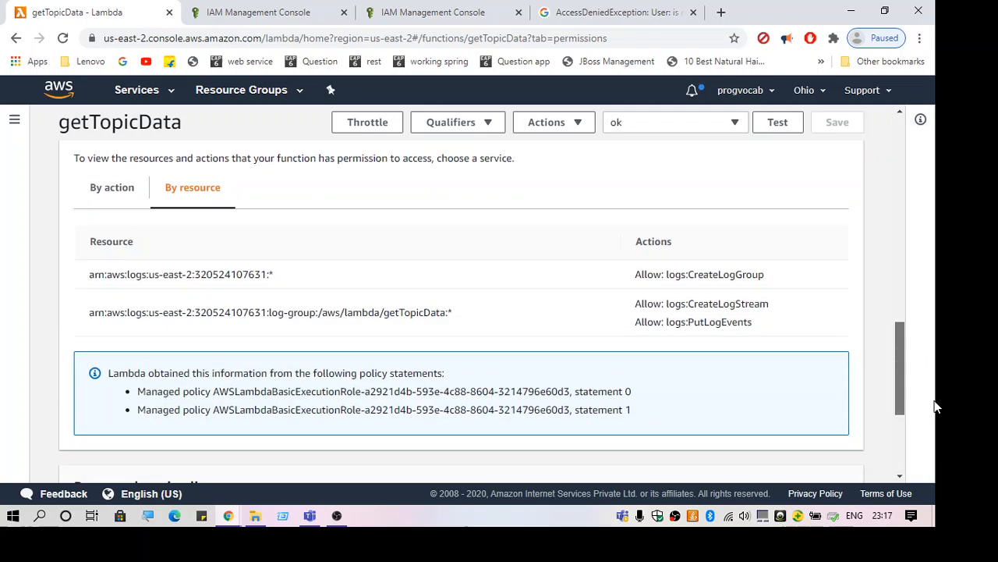
scroll(up, 3)
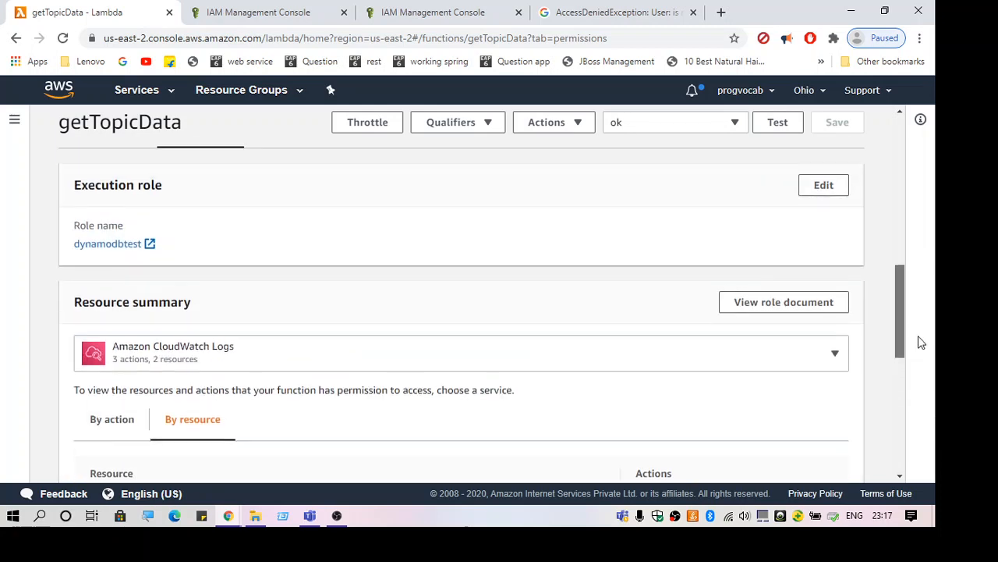
scroll(up, 3)
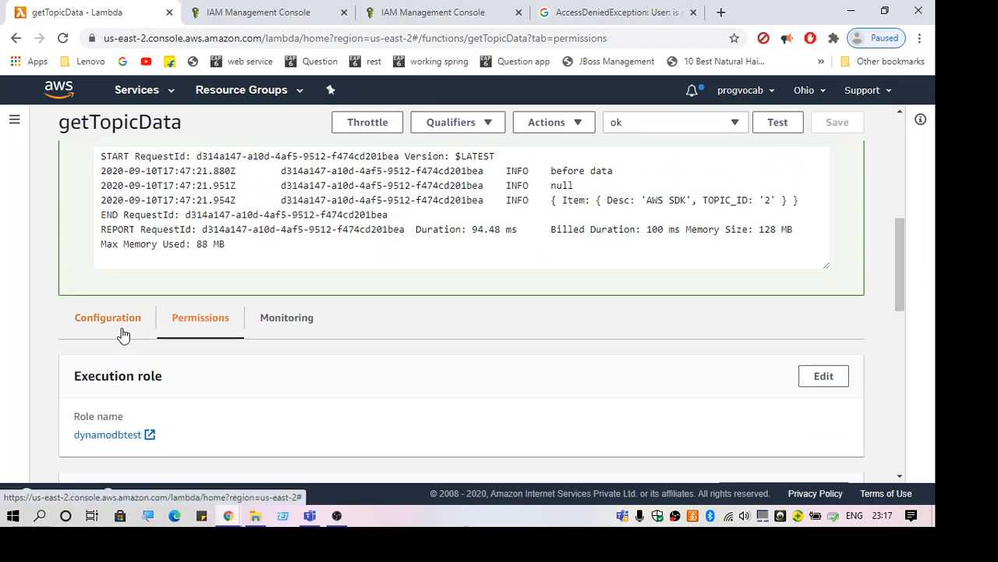
click(106, 318)
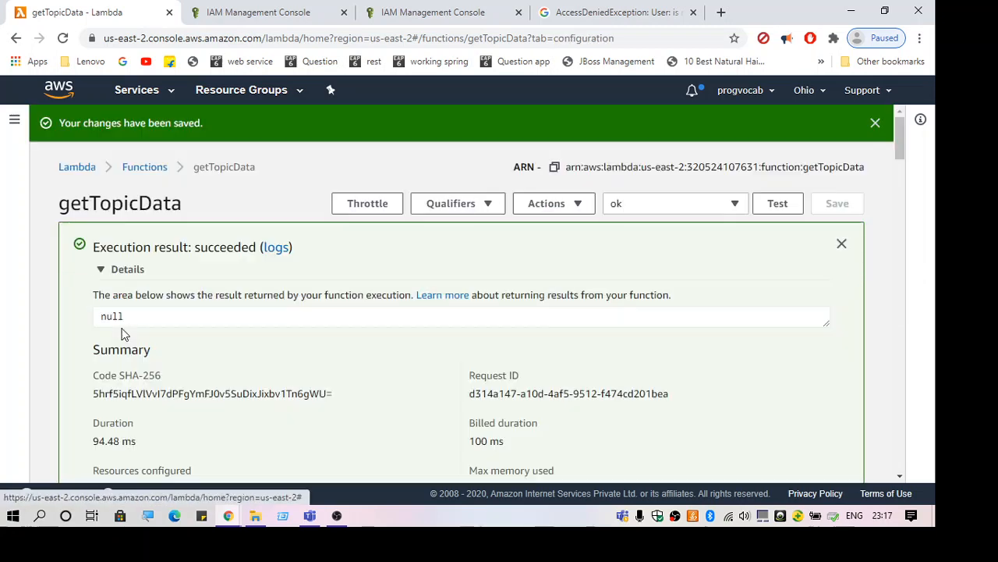